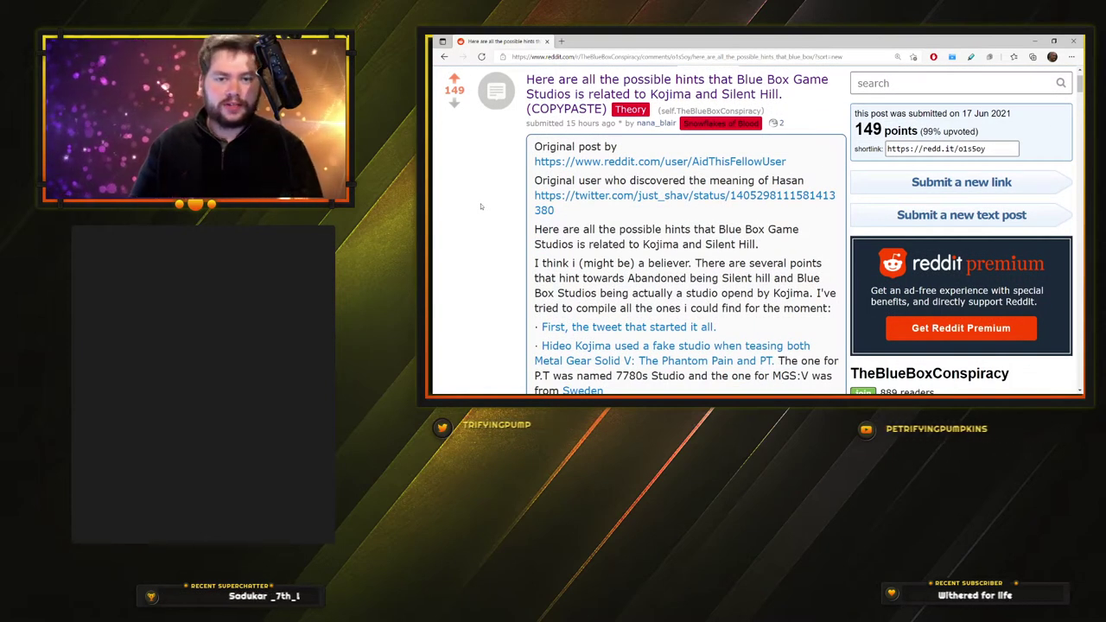
Step: View the BLUE BOX Game Studios 'Guess the name' tweet and scroll through its replies
{"action": "scroll", "scroll_direction": "down", "scroll_amount": 3}
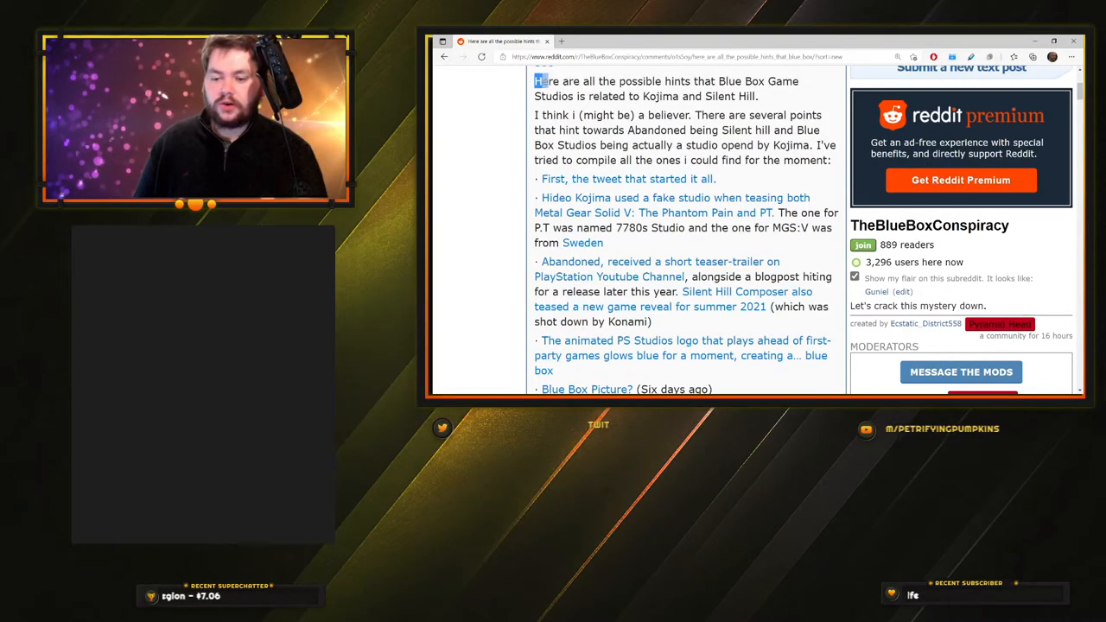
{"action": "left_click_drag", "start_coordinate": [536, 81], "coordinate": [709, 81]}
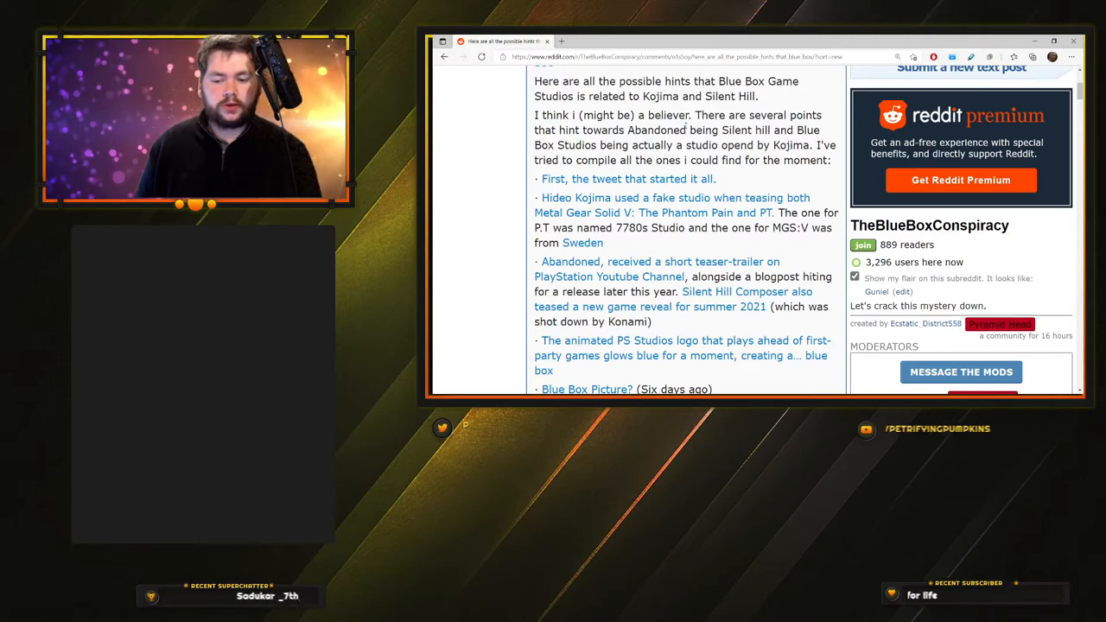
{"action": "left_click_drag", "start_coordinate": [588, 160], "coordinate": [683, 160]}
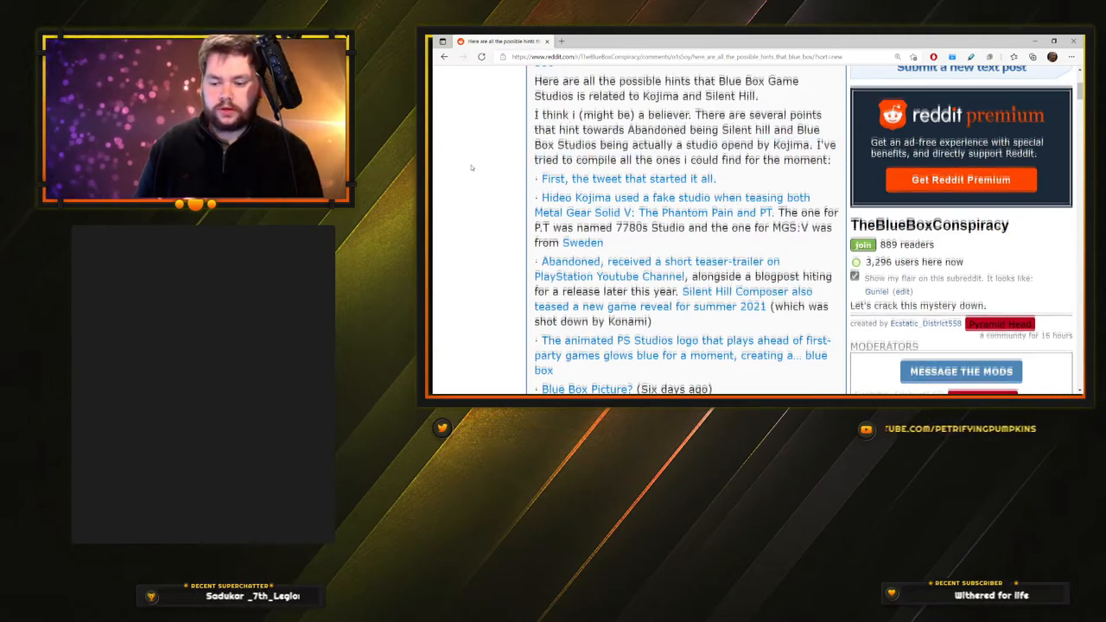
{"action": "scroll", "scroll_direction": "down", "scroll_amount": 3}
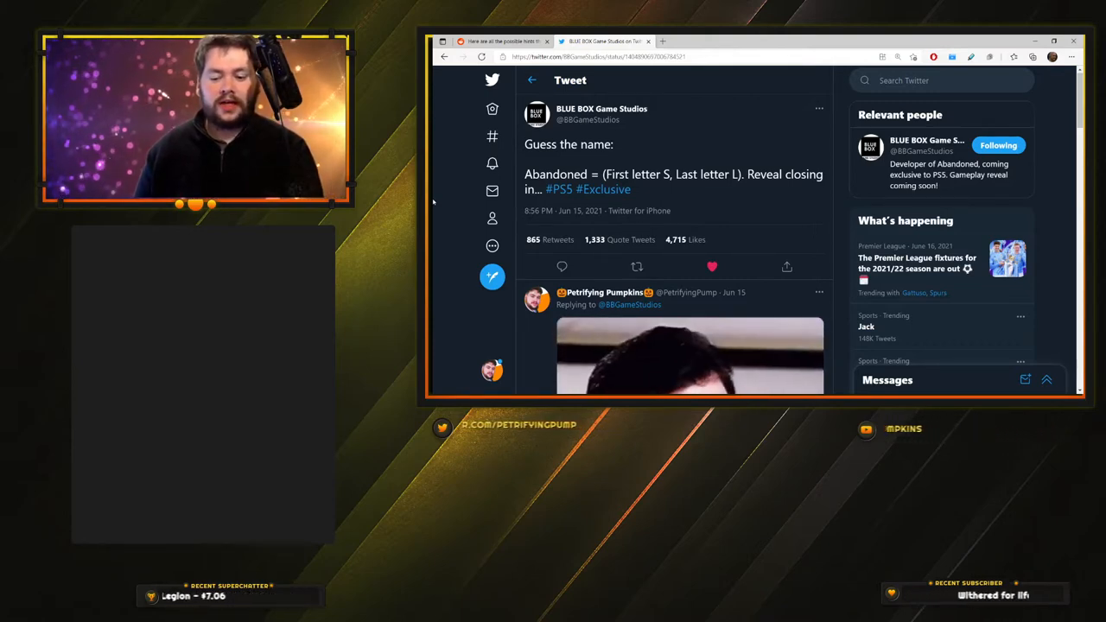
{"action": "scroll", "scroll_direction": "down", "scroll_amount": 3}
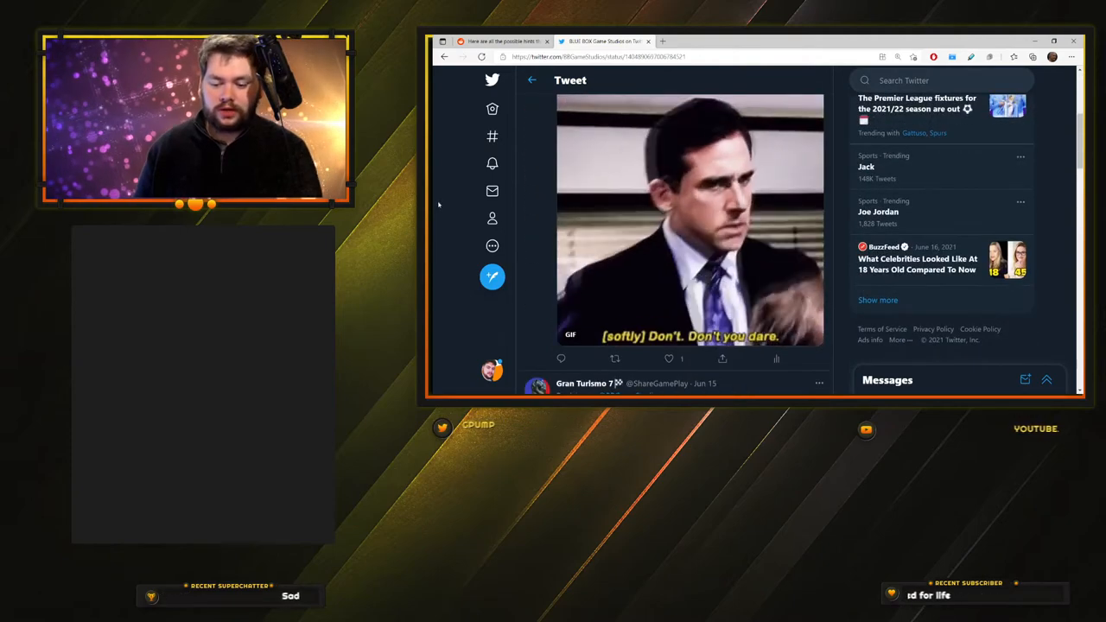
{"action": "scroll", "scroll_direction": "down", "scroll_amount": 3}
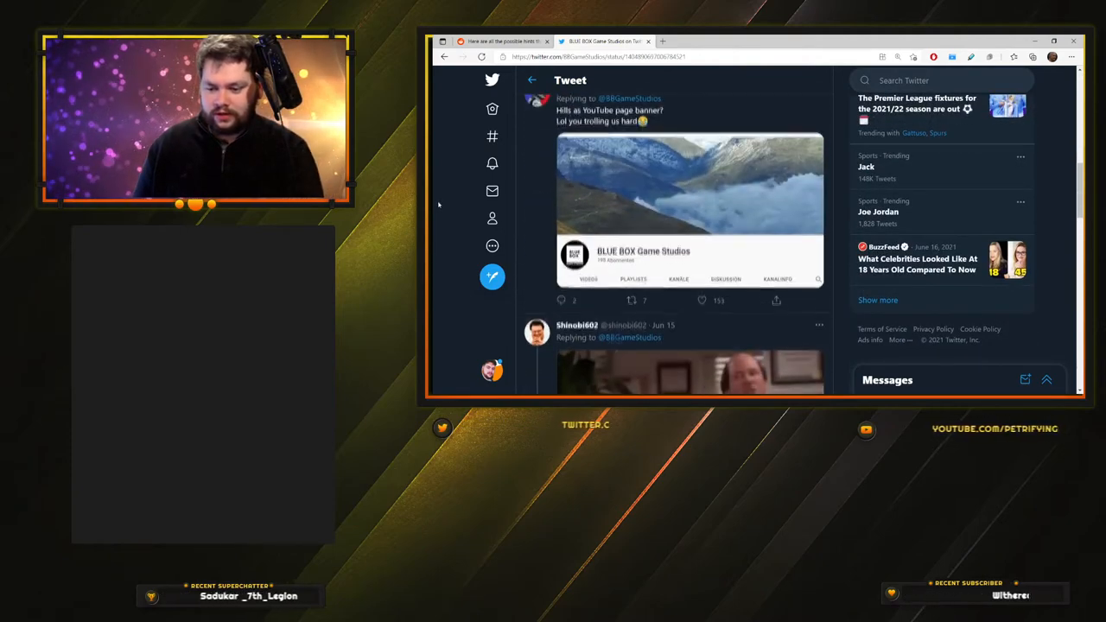
{"action": "scroll", "scroll_direction": "down", "scroll_amount": 3}
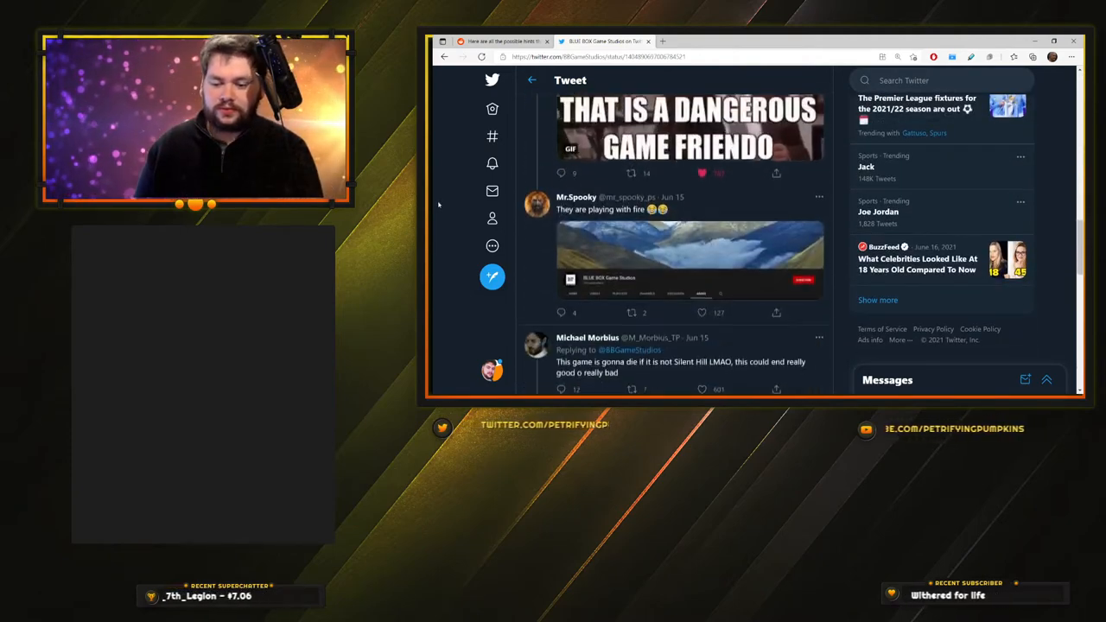
{"action": "scroll", "scroll_direction": "down", "scroll_amount": 3}
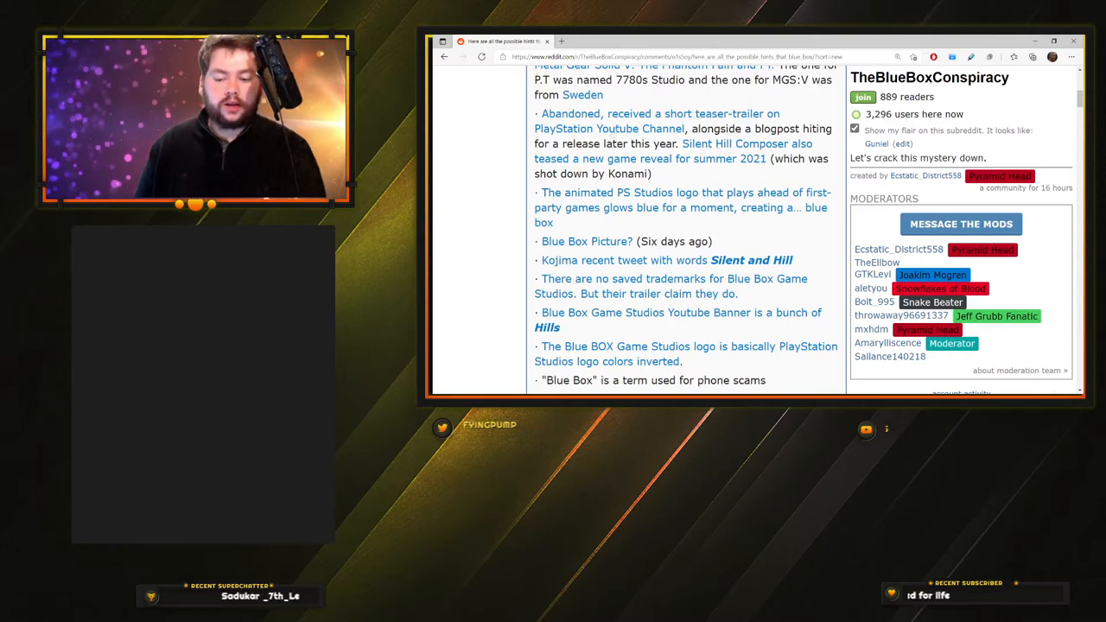
Step: Scroll the Reddit post past the trademark, YouTube banner and logo hints
{"action": "scroll", "scroll_direction": "down", "scroll_amount": 3}
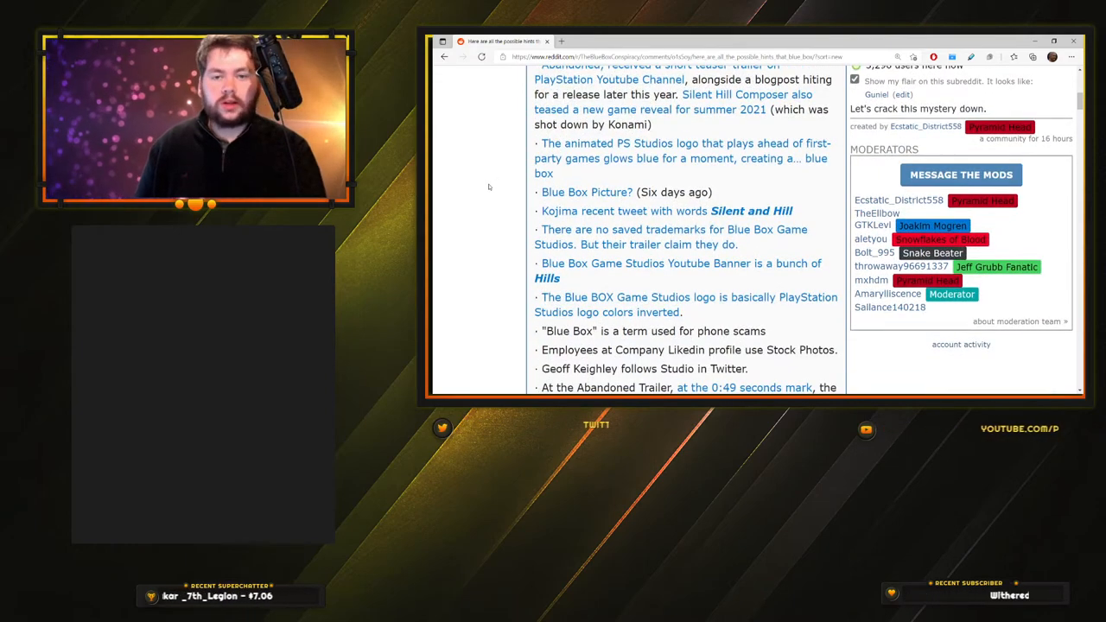
{"action": "scroll", "scroll_direction": "down", "scroll_amount": 3}
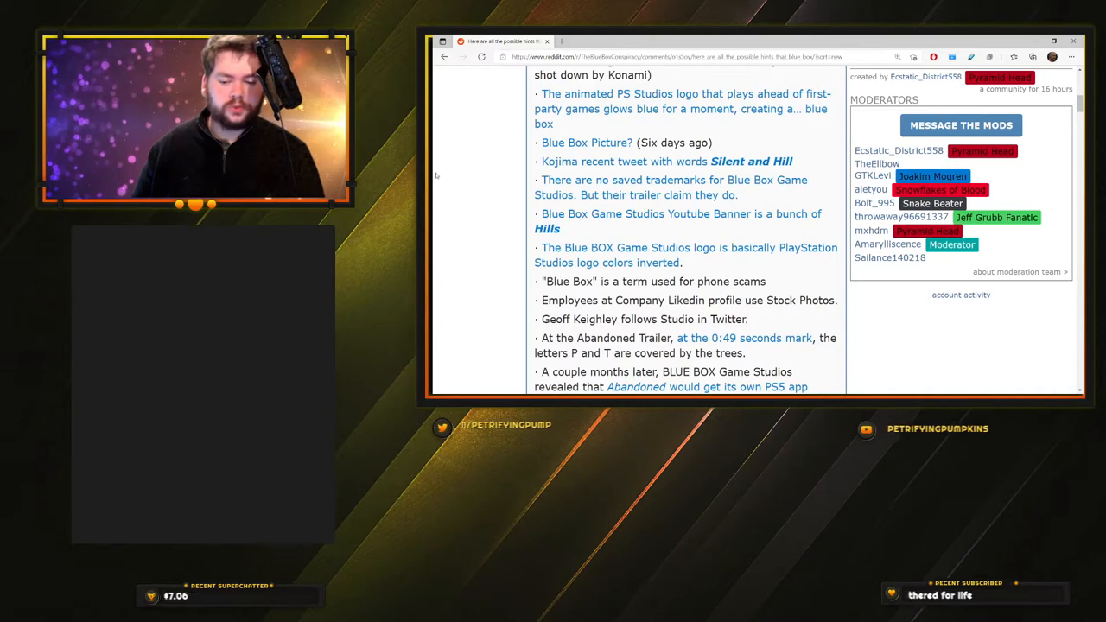
{"action": "scroll", "scroll_direction": "down", "scroll_amount": 3}
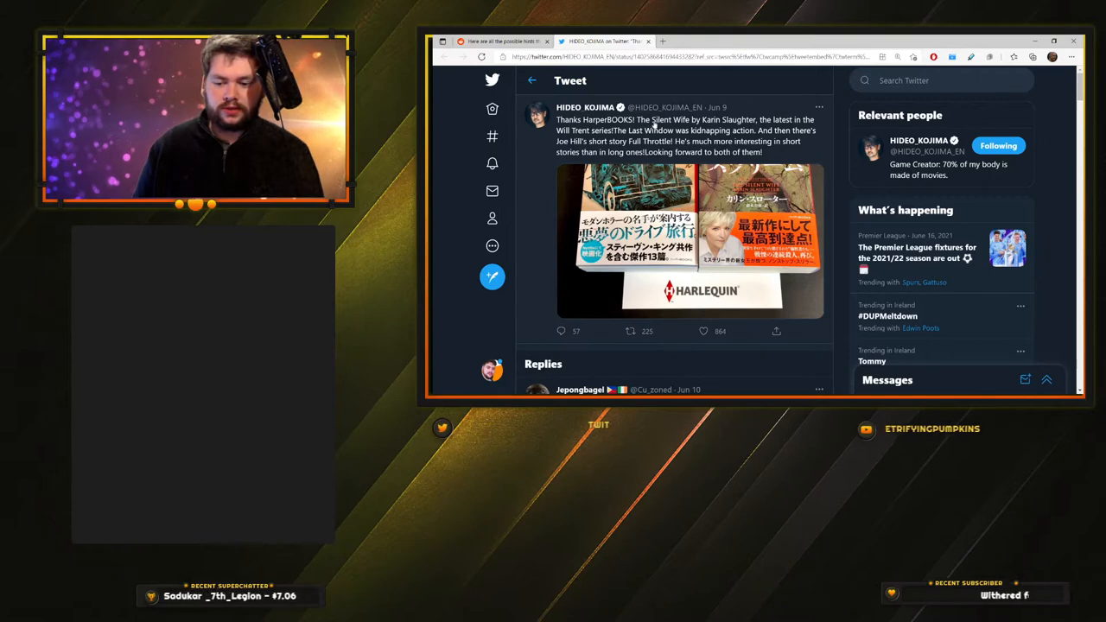
Step: Look over Kojima's Silent Wife and Full Throttle tweet and its book photo
{"action": "double_click", "coordinate": [661, 119]}
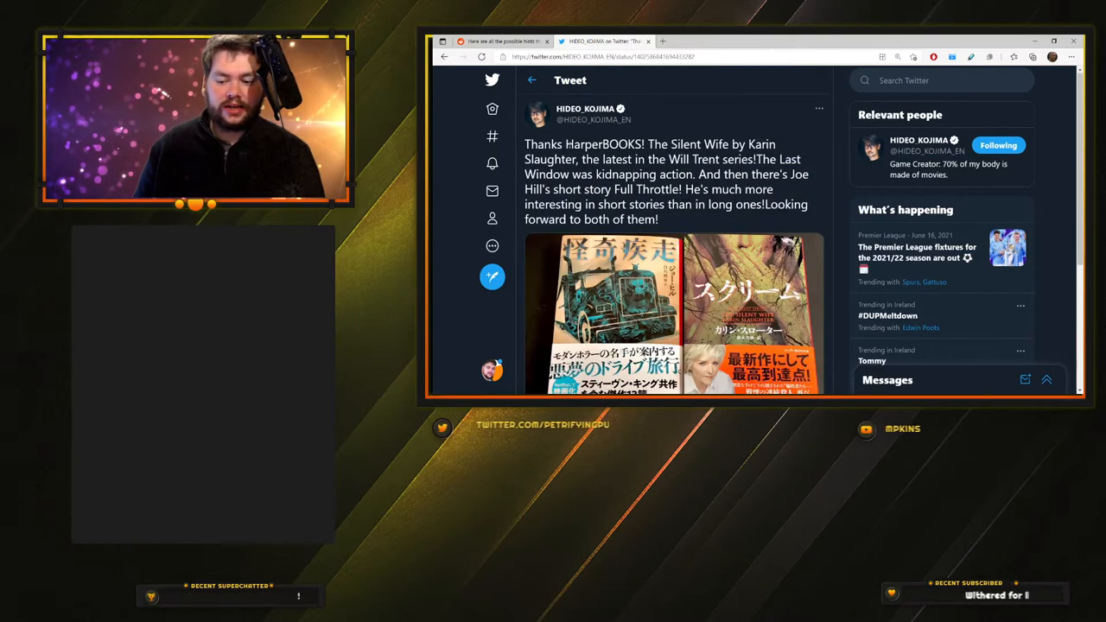
{"action": "double_click", "coordinate": [533, 189]}
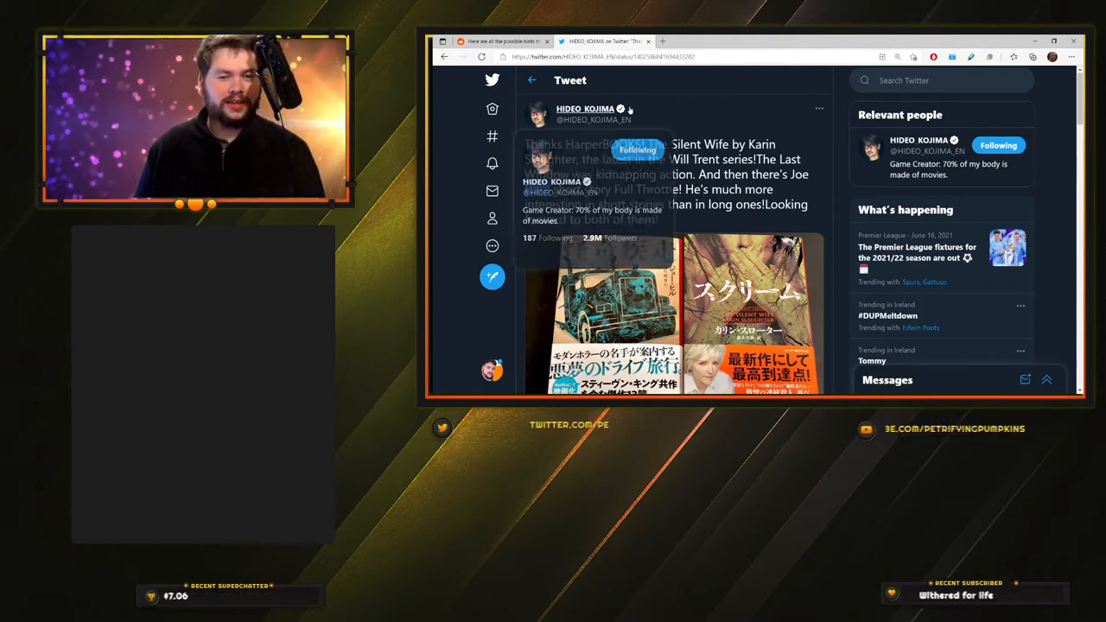
{"action": "scroll", "scroll_direction": "down", "scroll_amount": 3}
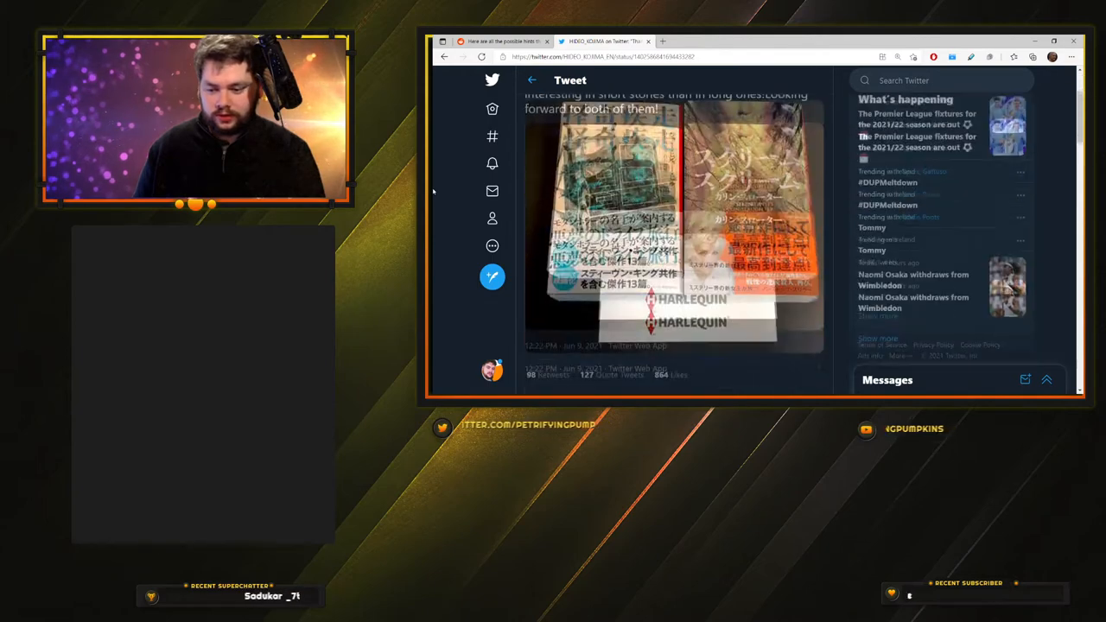
{"action": "scroll", "scroll_direction": "down", "scroll_amount": 3}
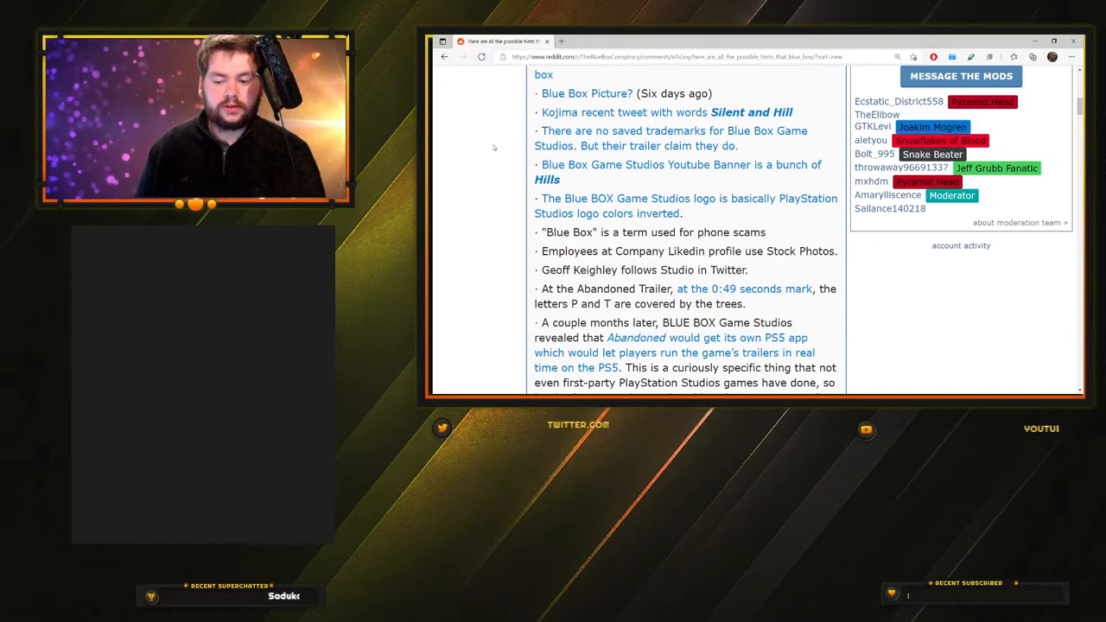
Step: Scroll the Reddit post down to the phone scam and Abandoned trailer hints
{"action": "scroll", "scroll_direction": "down", "scroll_amount": 3}
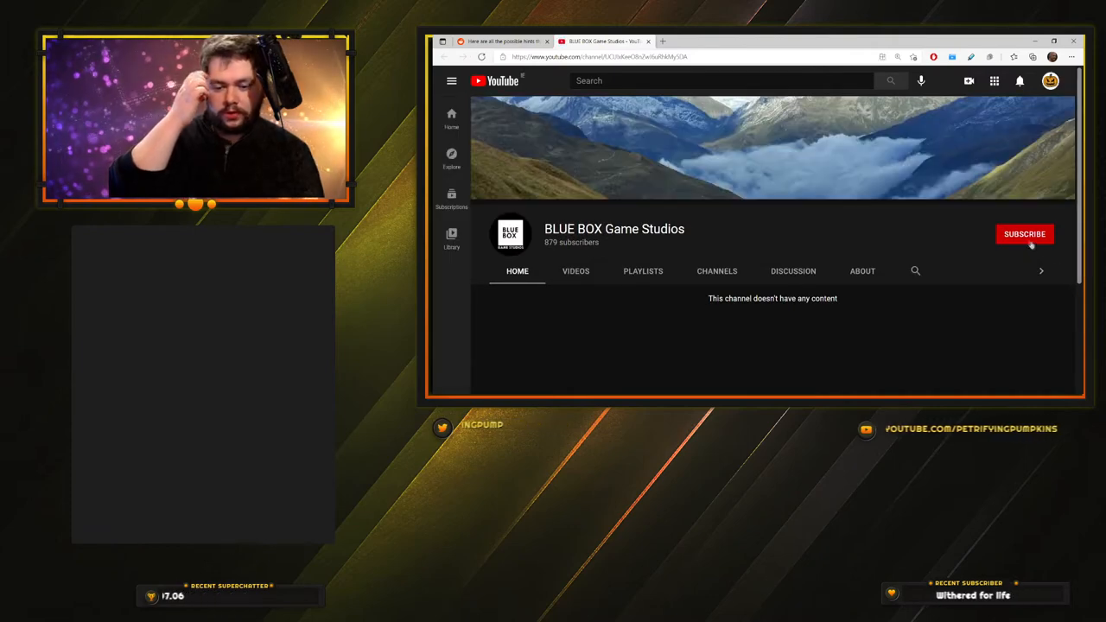
Step: Subscribe to the BLUE BOX Game Studios YouTube channel and close its page
{"action": "left_click", "coordinate": [1025, 235]}
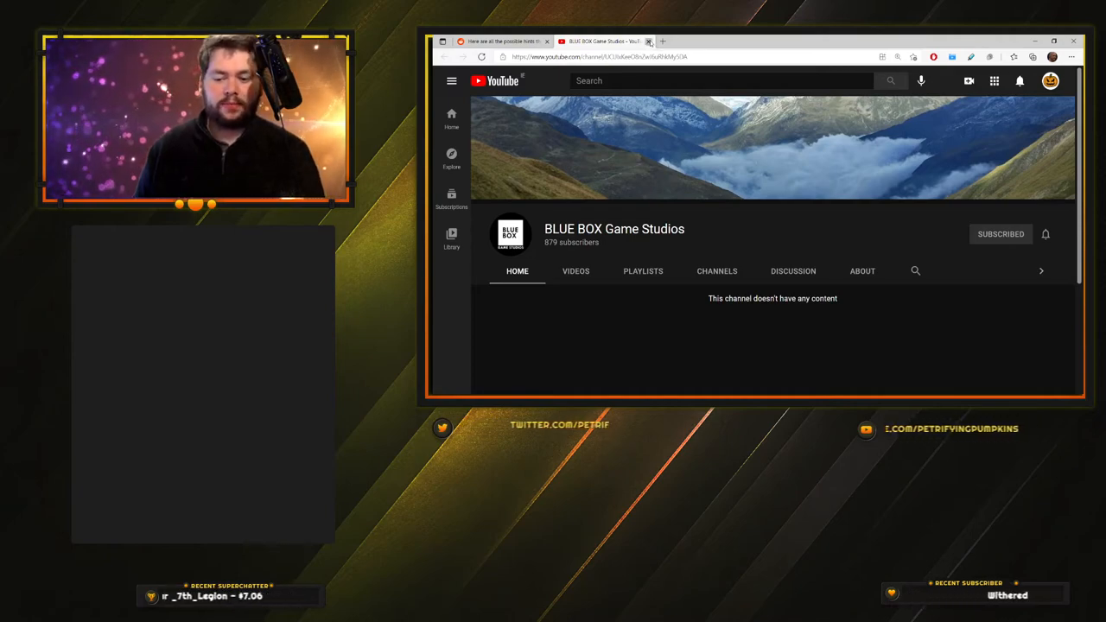
{"action": "left_click", "coordinate": [510, 41]}
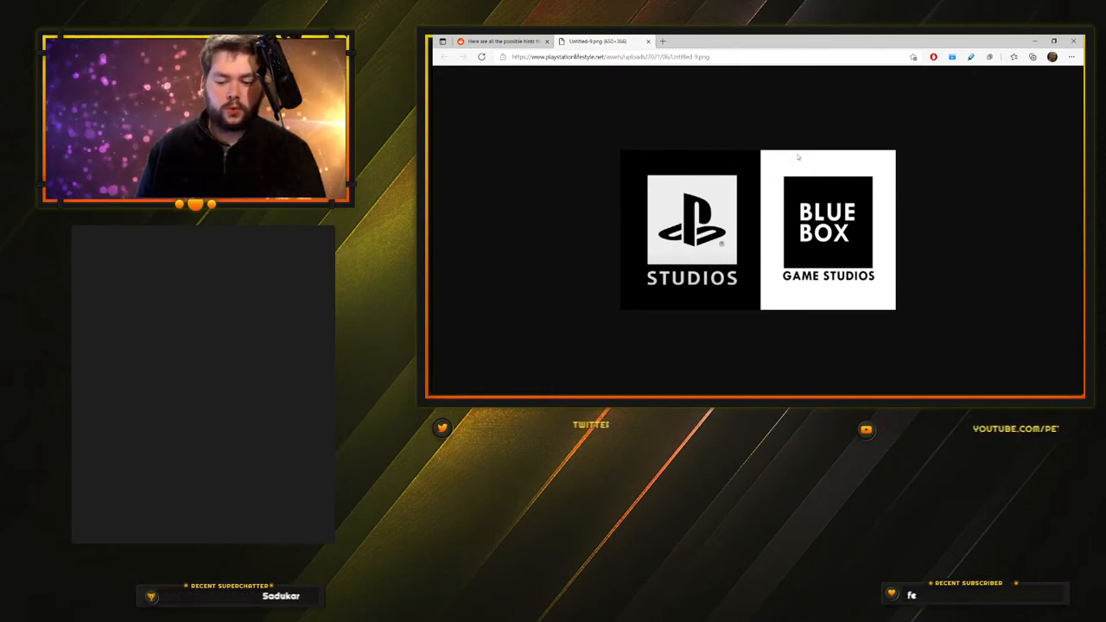
Step: Close the PlayStation Studios versus Blue Box logo comparison image
{"action": "left_click", "coordinate": [510, 40]}
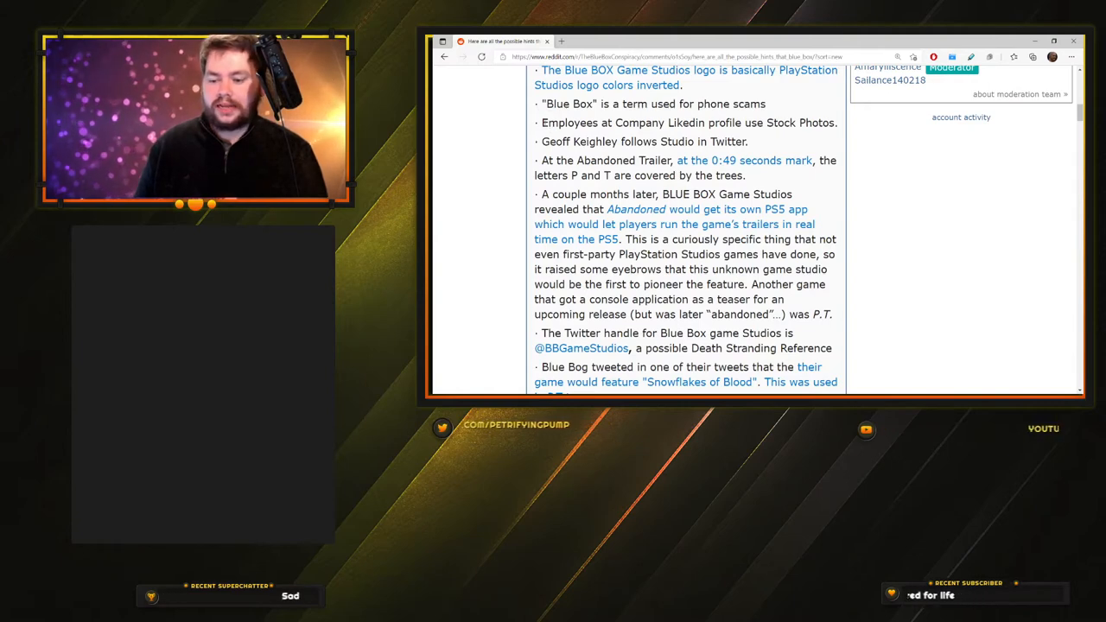
{"action": "left_click_drag", "start_coordinate": [542, 123], "coordinate": [702, 123]}
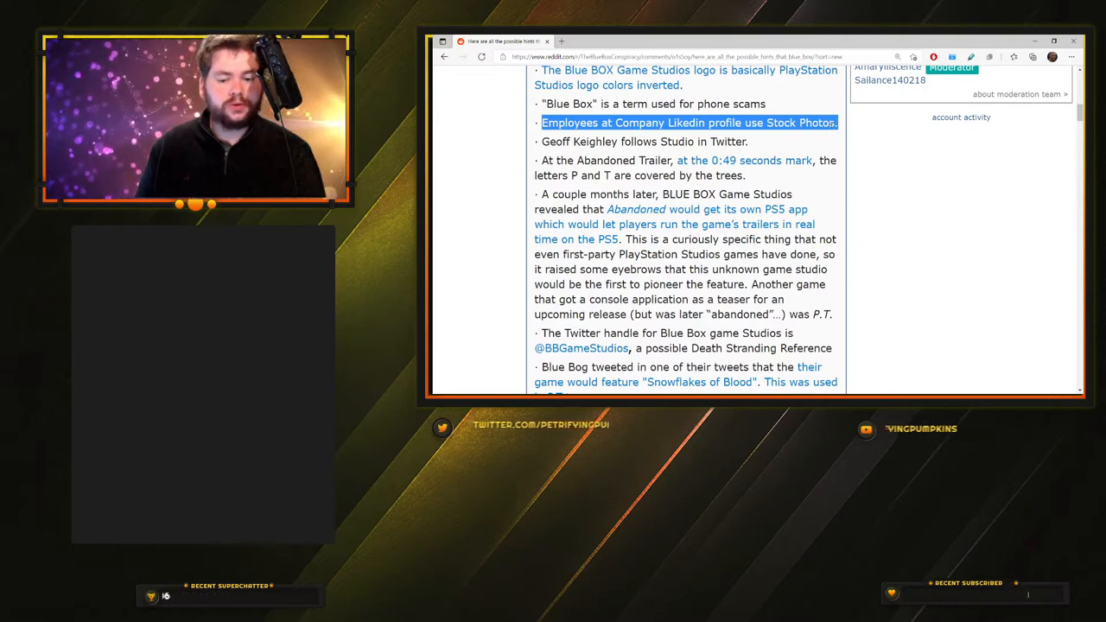
{"action": "scroll", "scroll_direction": "down", "scroll_amount": 3}
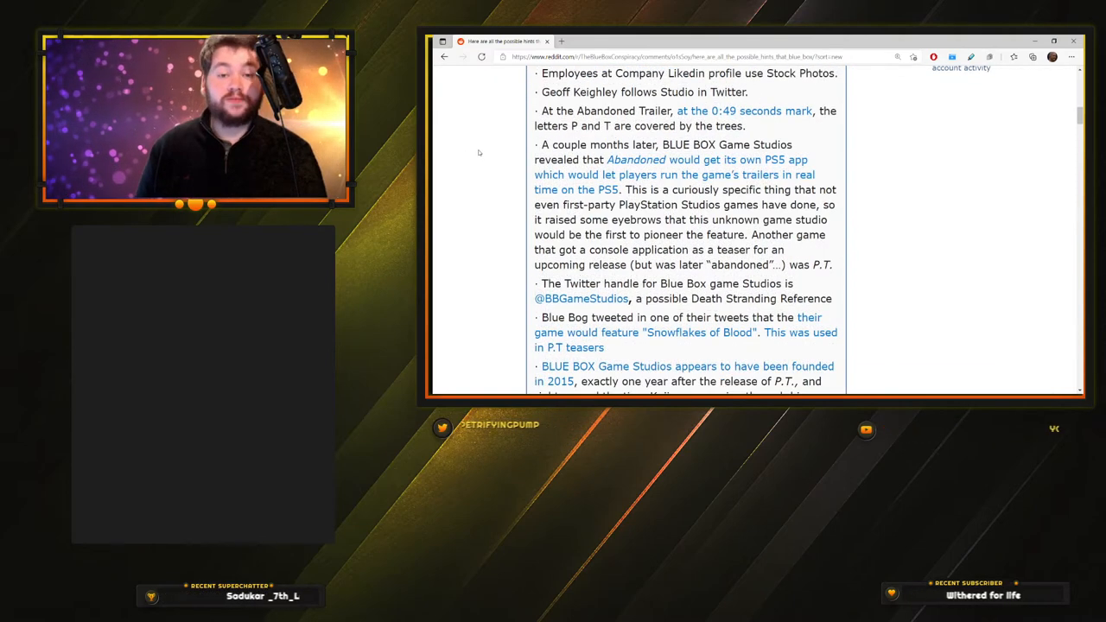
{"action": "double_click", "coordinate": [552, 92]}
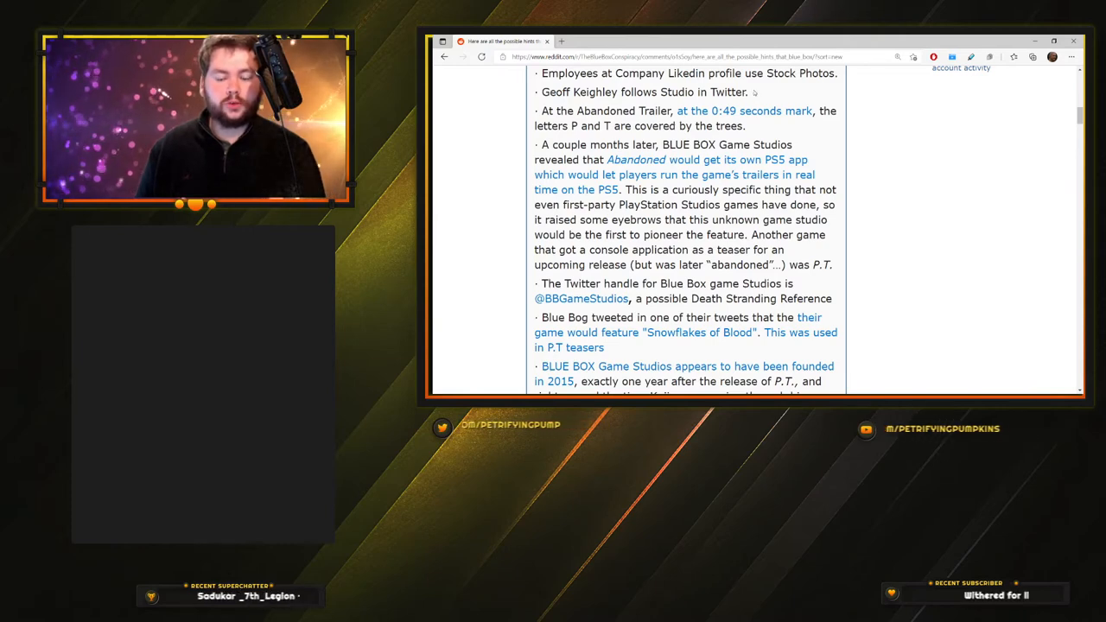
{"action": "double_click", "coordinate": [558, 111]}
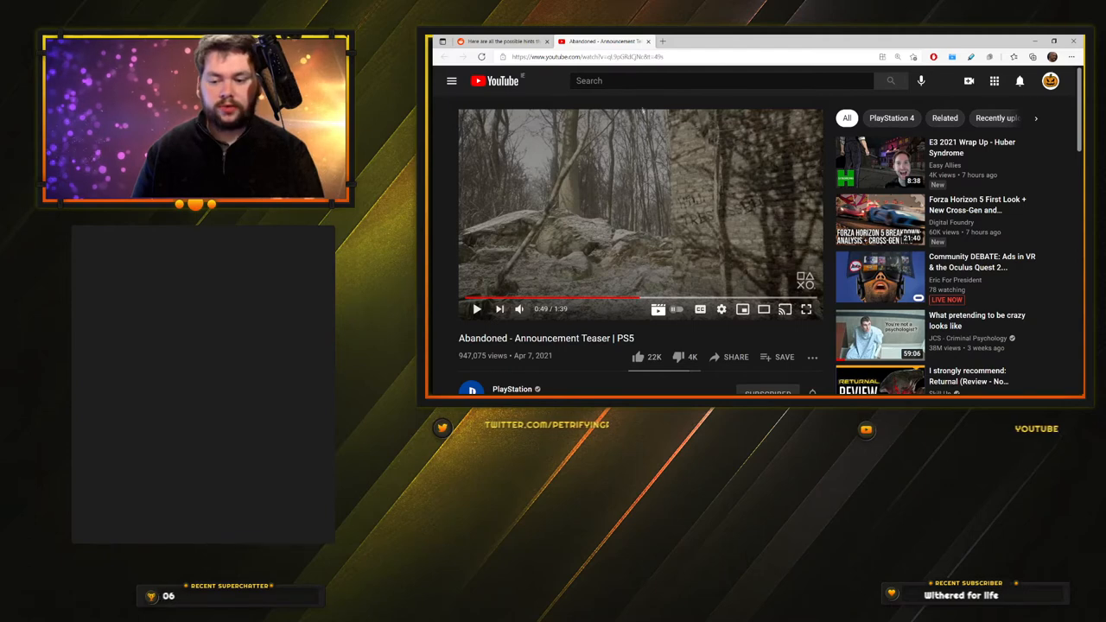
Step: Leave the Abandoned teaser and return to the Reddit theory post
{"action": "left_click", "coordinate": [505, 41]}
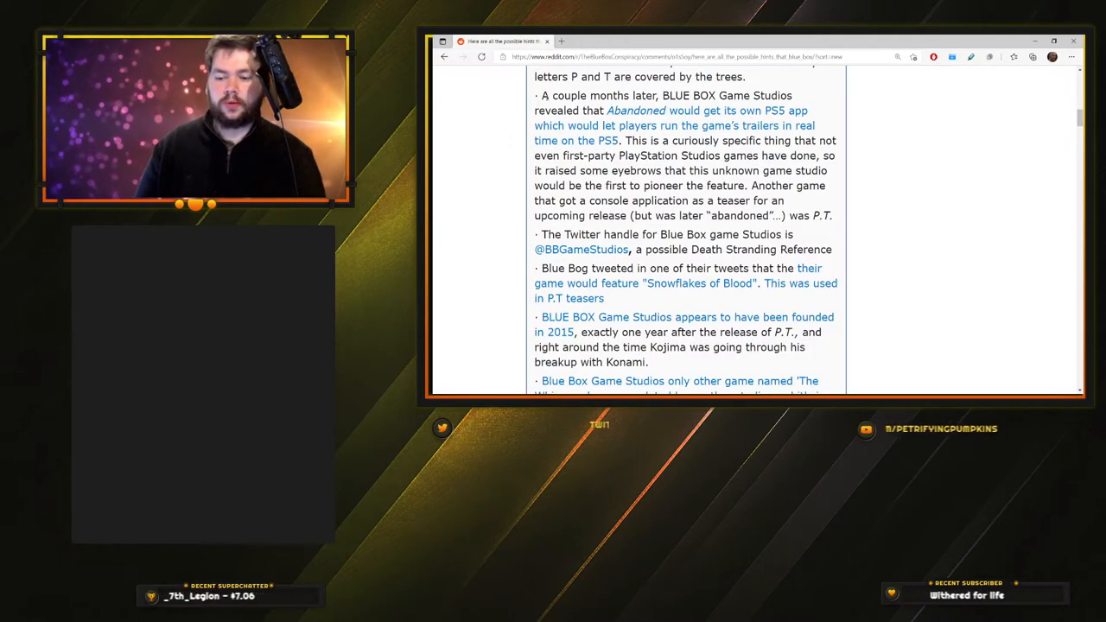
Step: Highlight the PS5 app hint sentences naming P.T. as another teaser, then clear them
{"action": "double_click", "coordinate": [563, 96]}
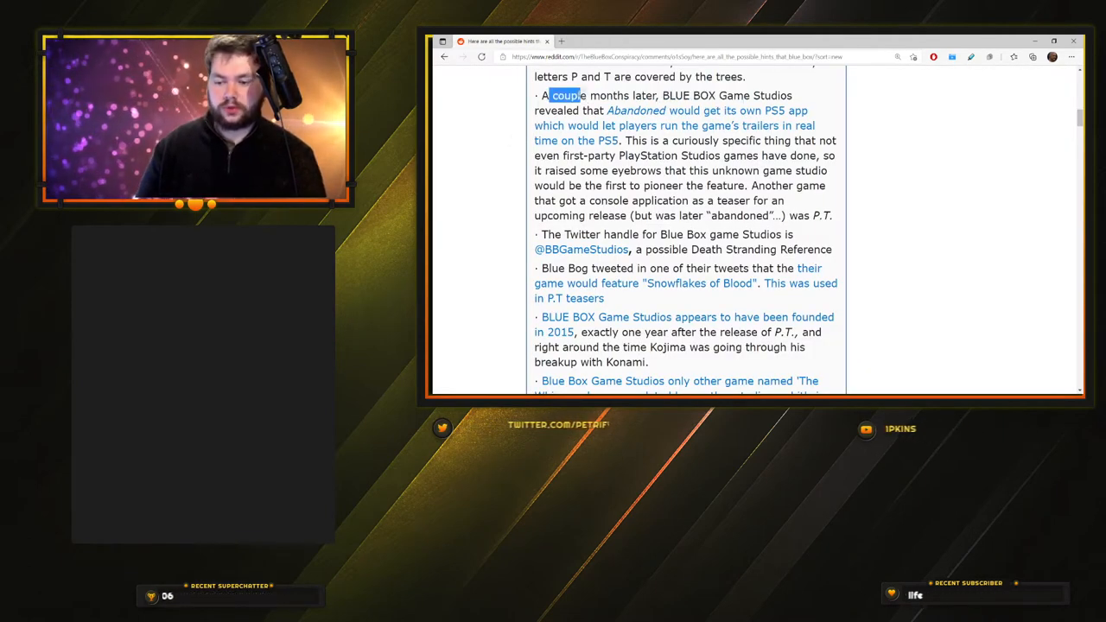
{"action": "left_click_drag", "start_coordinate": [550, 95], "coordinate": [691, 110]}
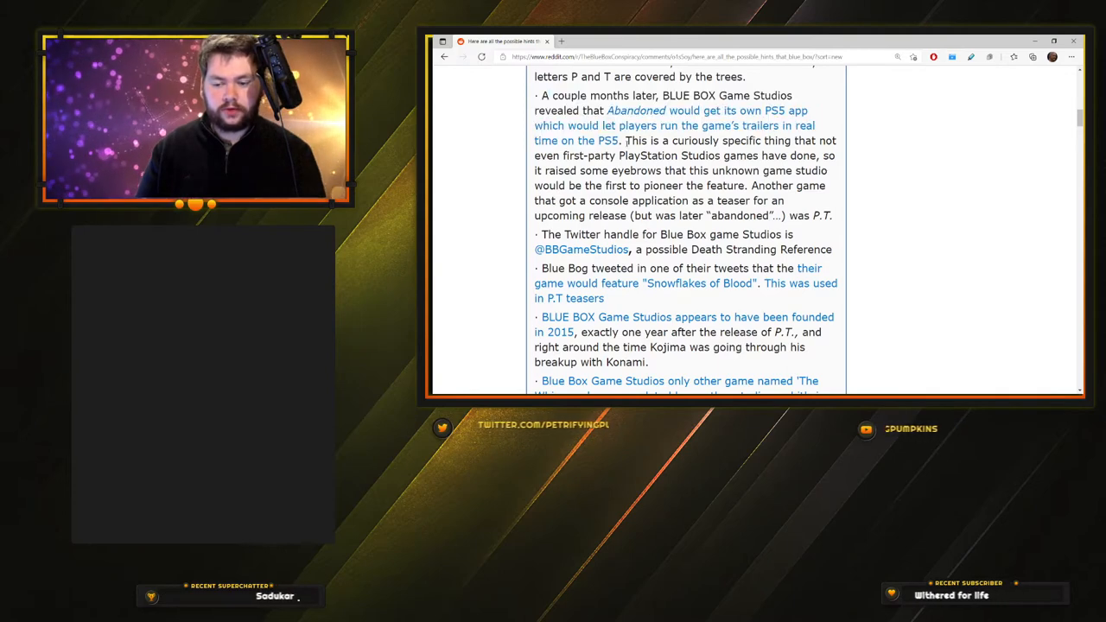
{"action": "left_click_drag", "start_coordinate": [625, 141], "coordinate": [720, 140]}
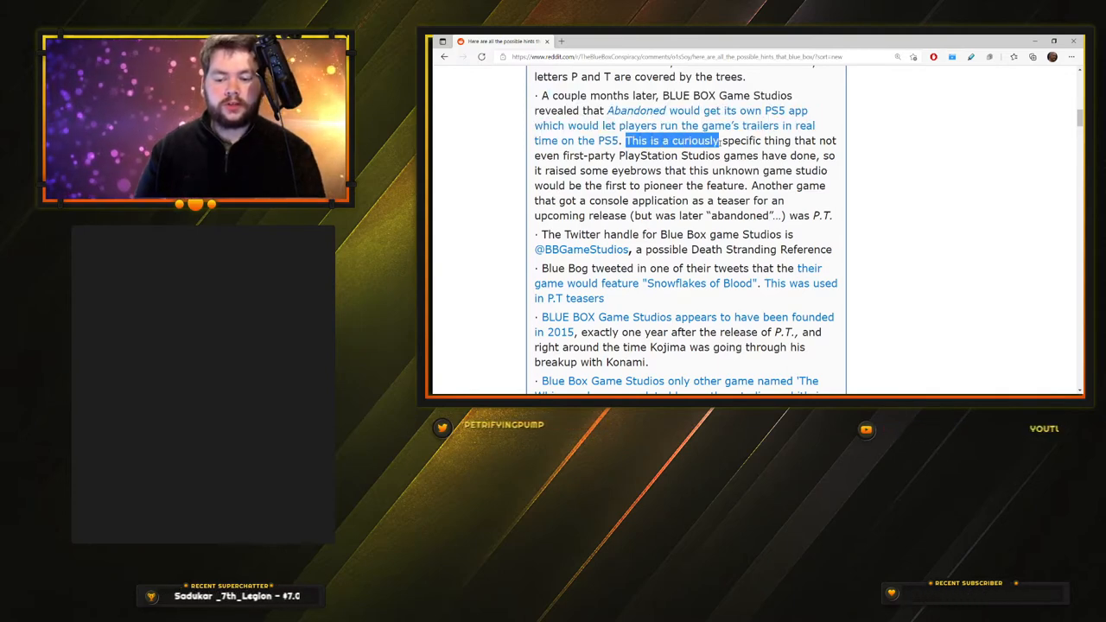
{"action": "left_click_drag", "start_coordinate": [717, 140], "coordinate": [641, 156]}
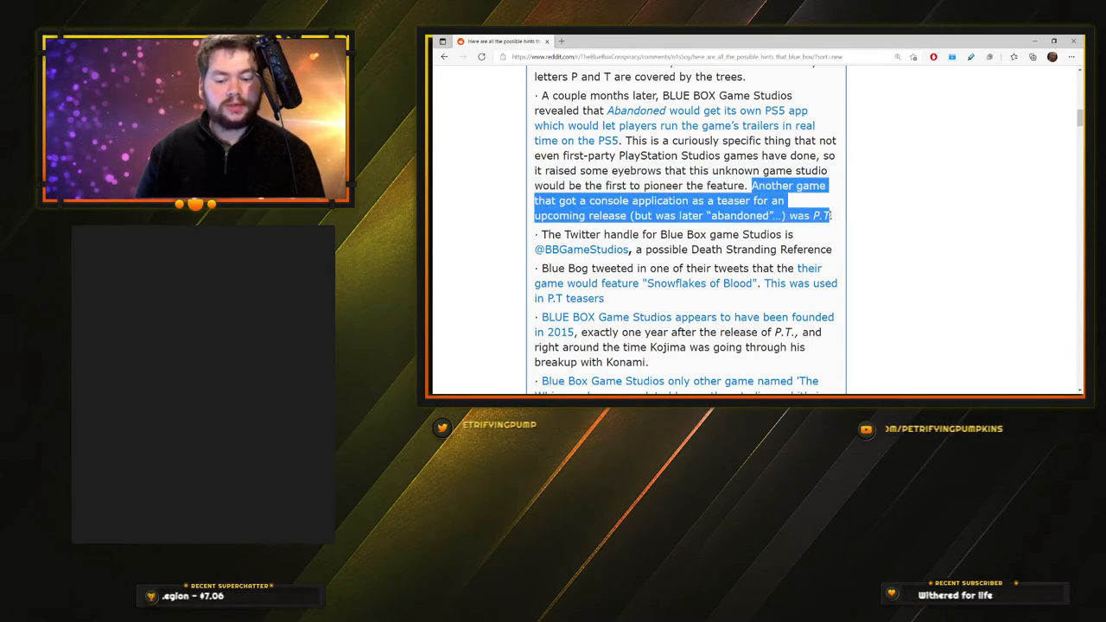
{"action": "left_click", "coordinate": [480, 201]}
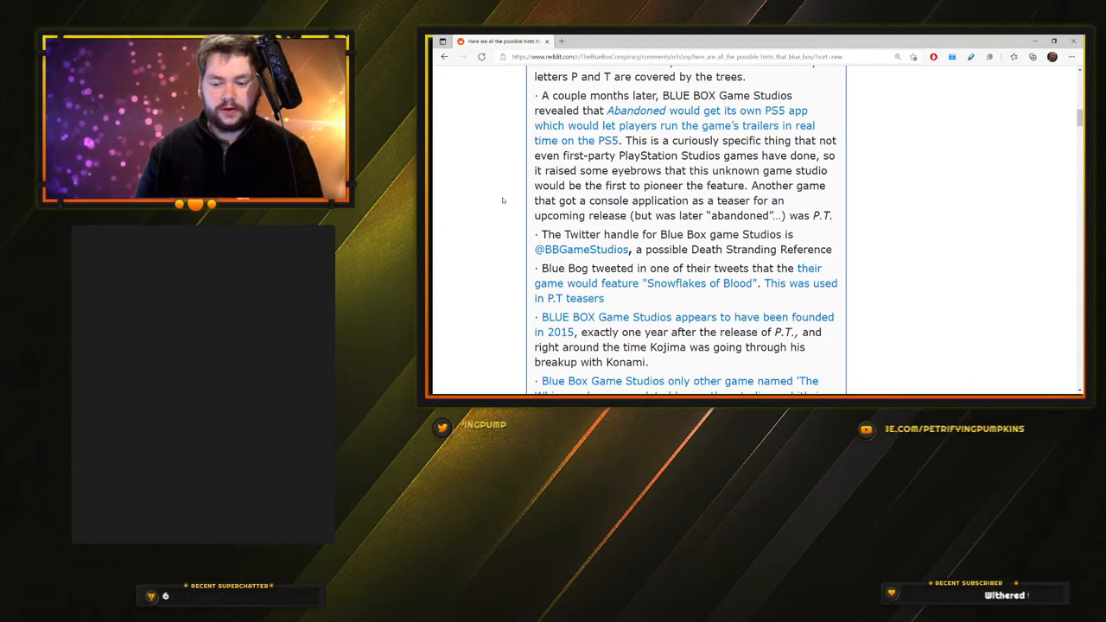
Step: Scroll down and highlight the 2015 founding-date coincidence with P.T. and Kojima
{"action": "scroll", "scroll_direction": "down", "scroll_amount": 3}
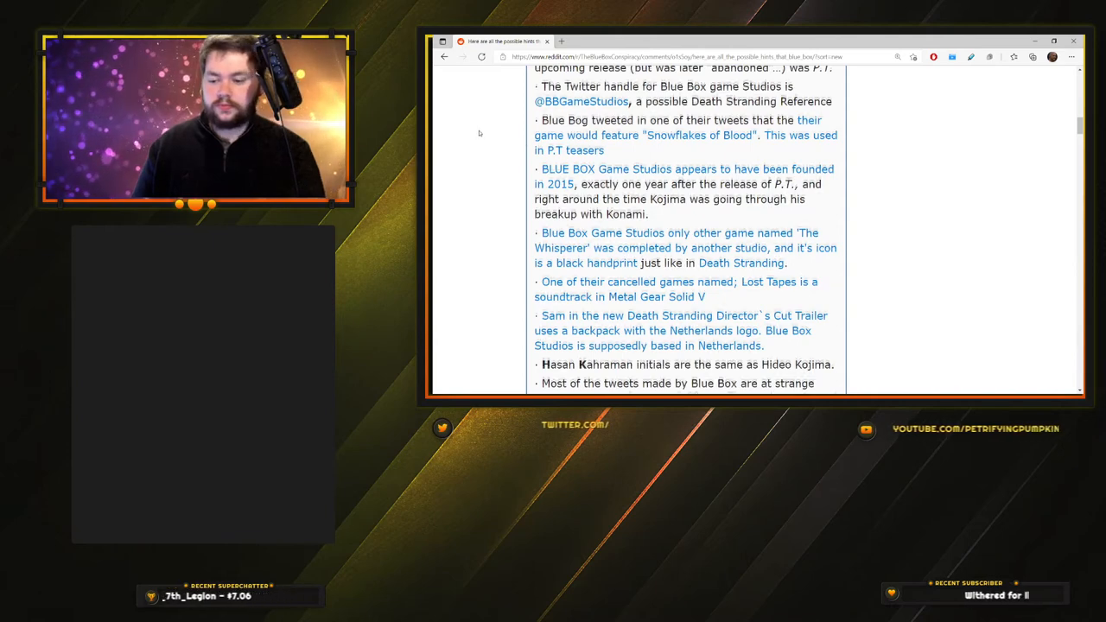
{"action": "scroll", "scroll_direction": "down", "scroll_amount": 3}
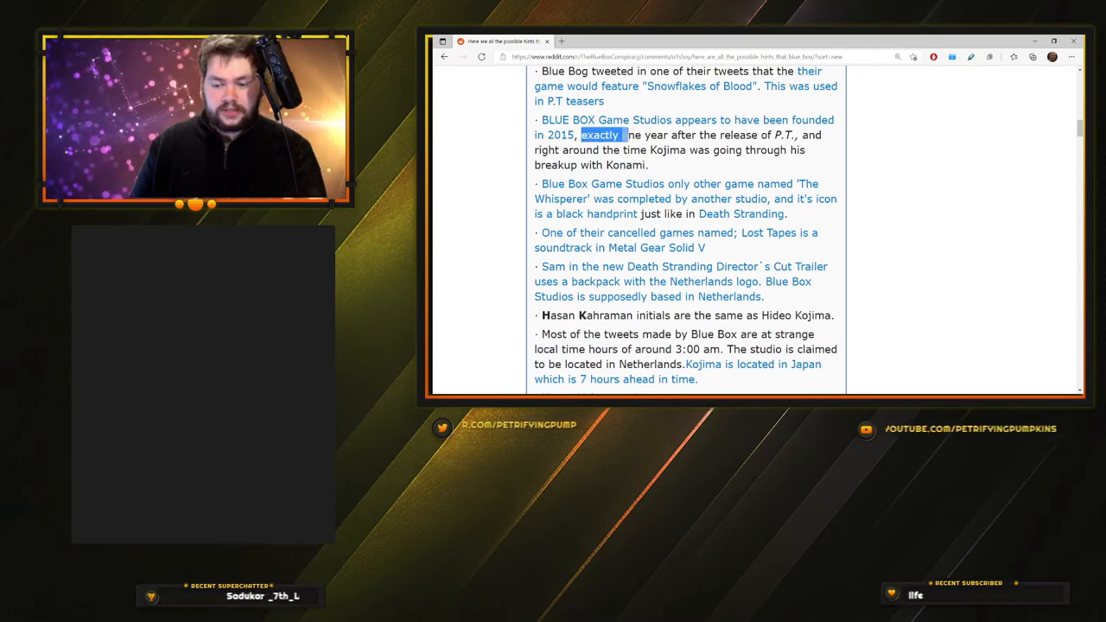
{"action": "left_click_drag", "start_coordinate": [581, 135], "coordinate": [700, 149]}
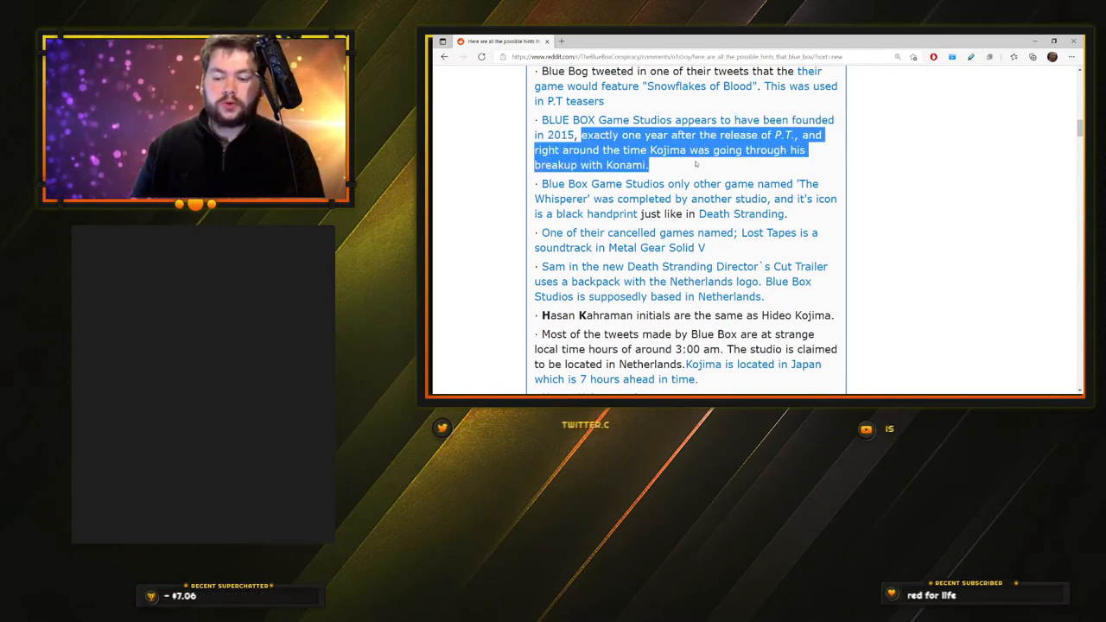
{"action": "scroll", "scroll_direction": "down", "scroll_amount": 3}
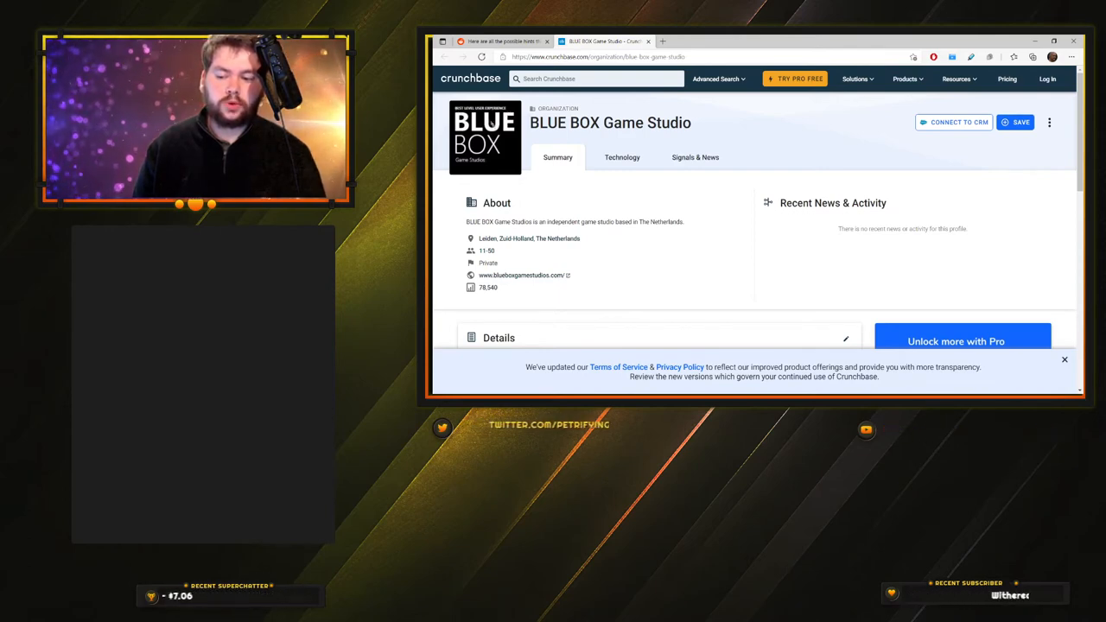
{"action": "left_click", "coordinate": [501, 41]}
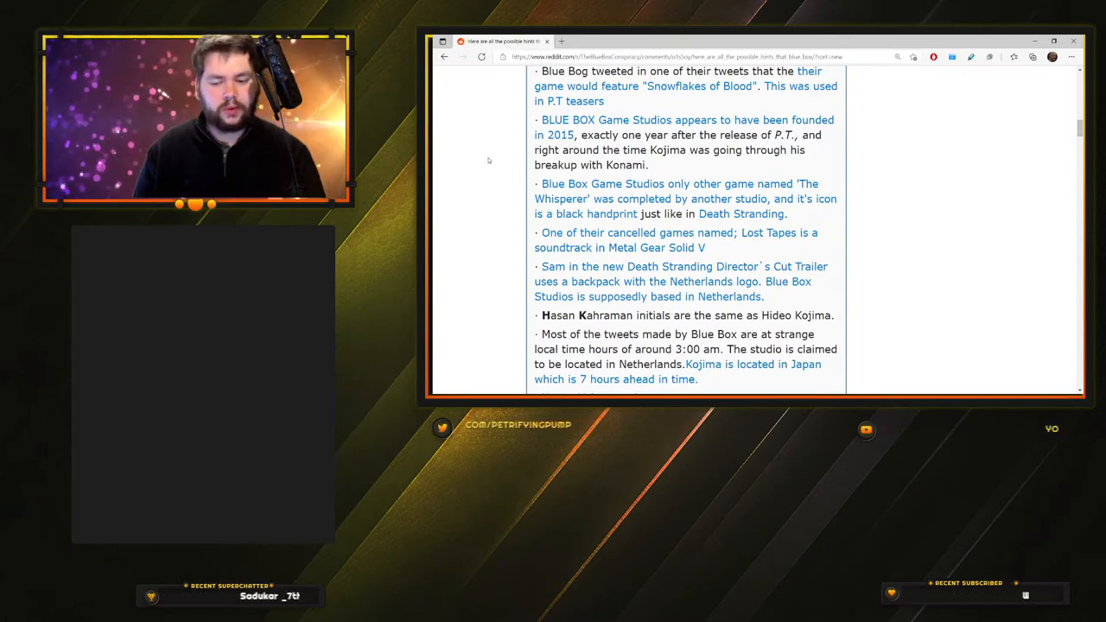
Step: Scroll through the PSN trophy, Twentyseven27 channel and Siren Head hints
{"action": "scroll", "scroll_direction": "down", "scroll_amount": 3}
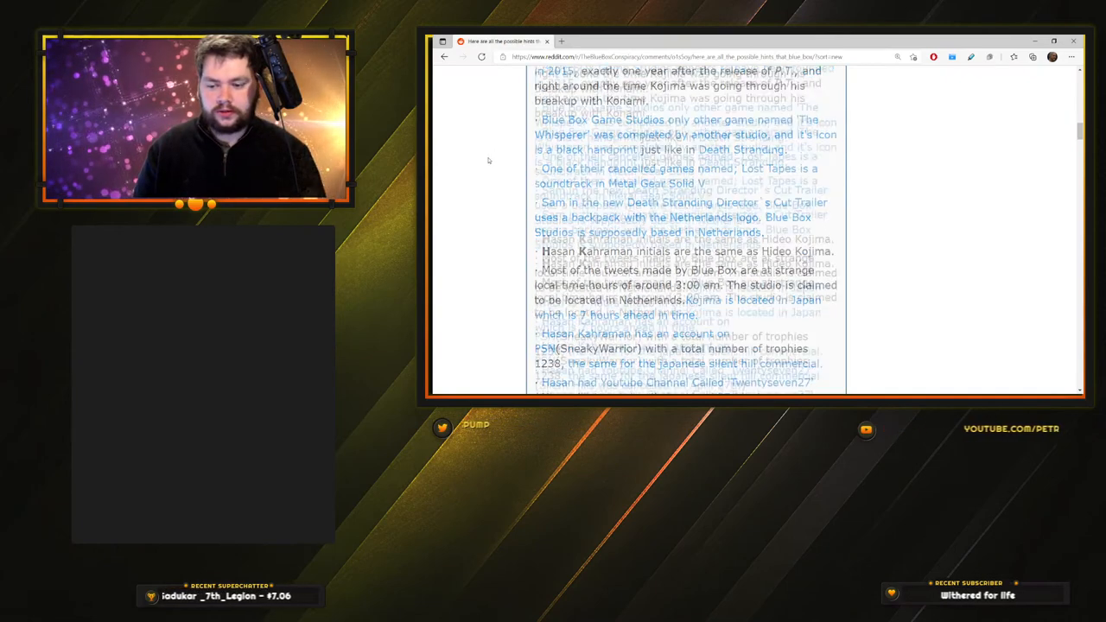
{"action": "scroll", "scroll_direction": "down", "scroll_amount": 3}
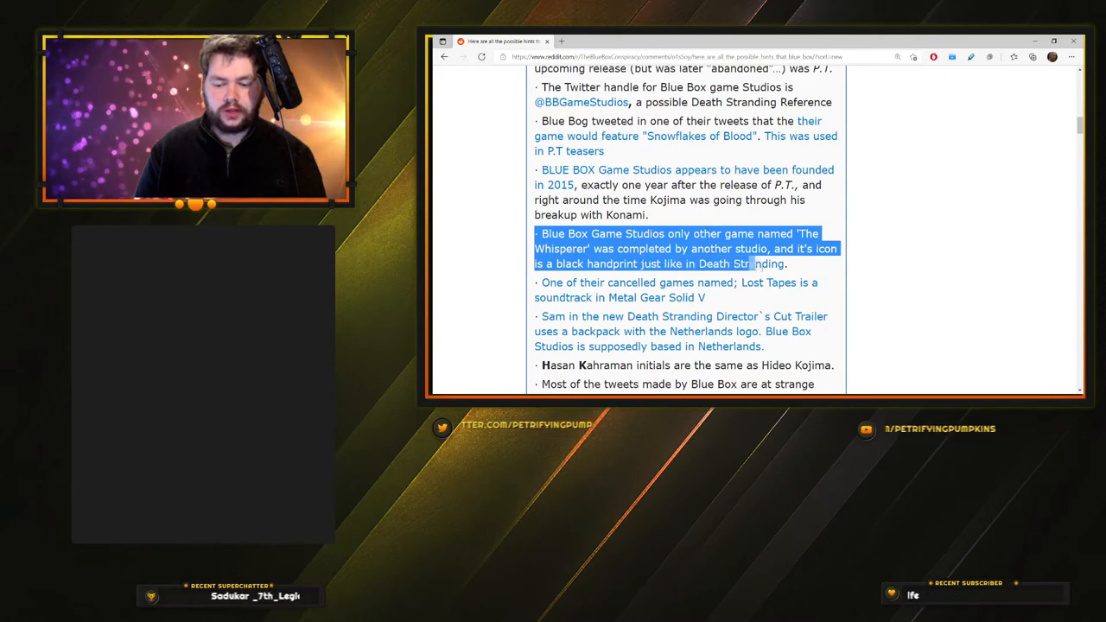
{"action": "scroll", "scroll_direction": "down", "scroll_amount": 3}
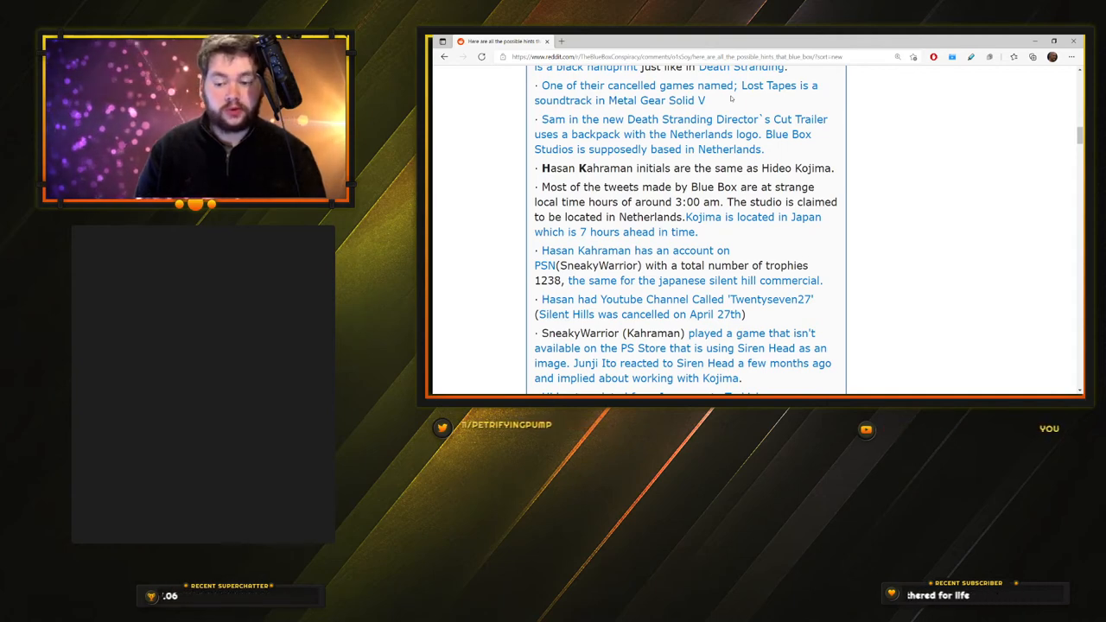
{"action": "double_click", "coordinate": [552, 120]}
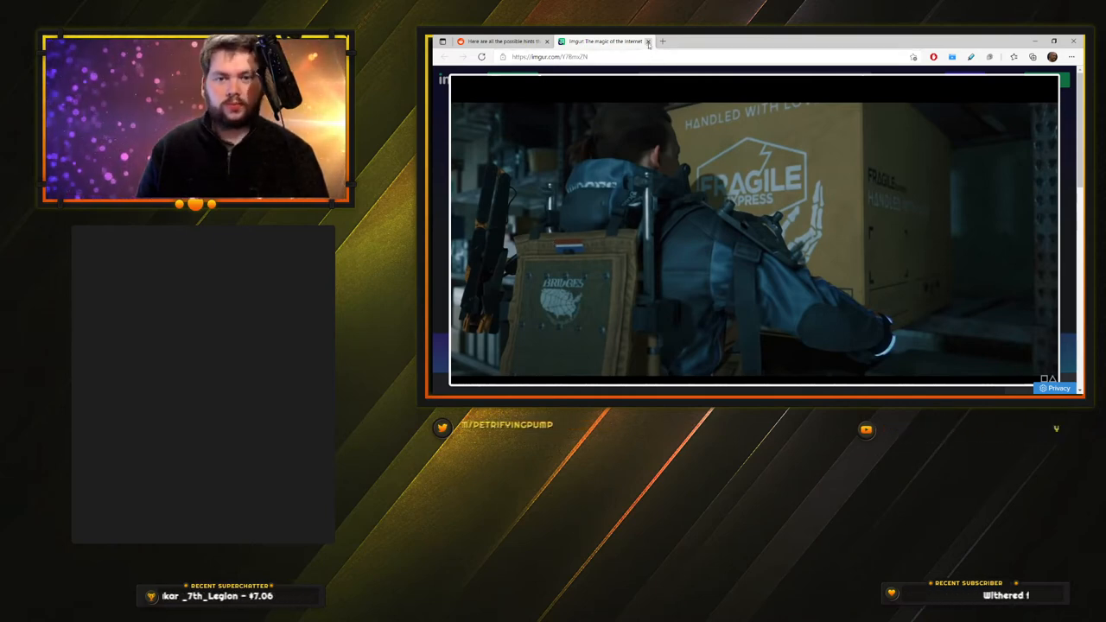
{"action": "left_click", "coordinate": [656, 40]}
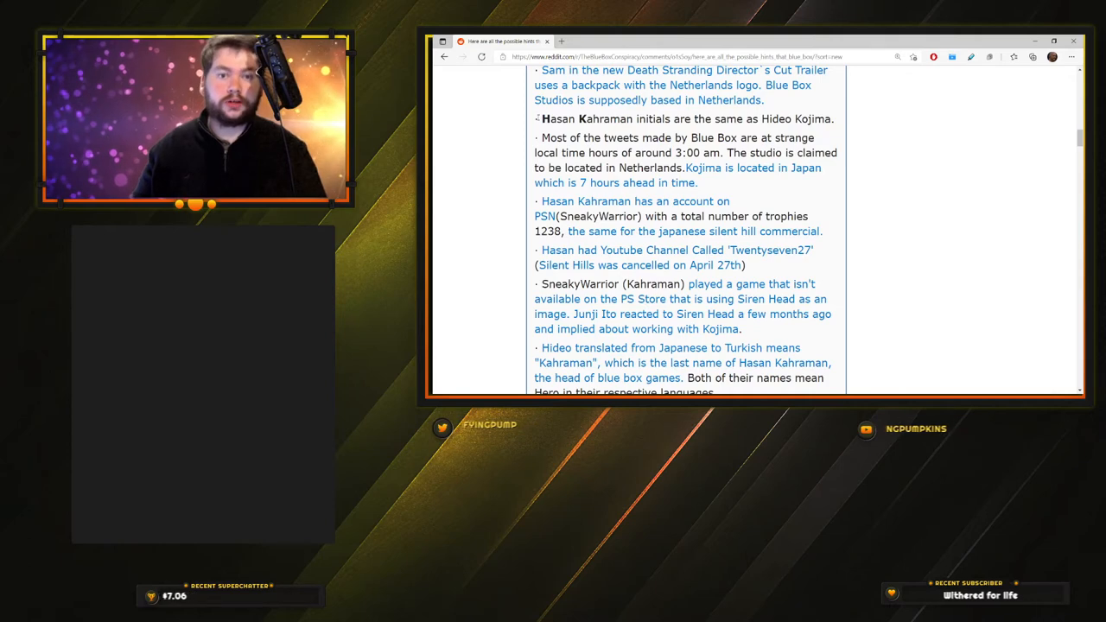
Step: Highlight the Hasan Kahraman initials line and scroll to the tinfoil-hats remark
{"action": "double_click", "coordinate": [554, 118]}
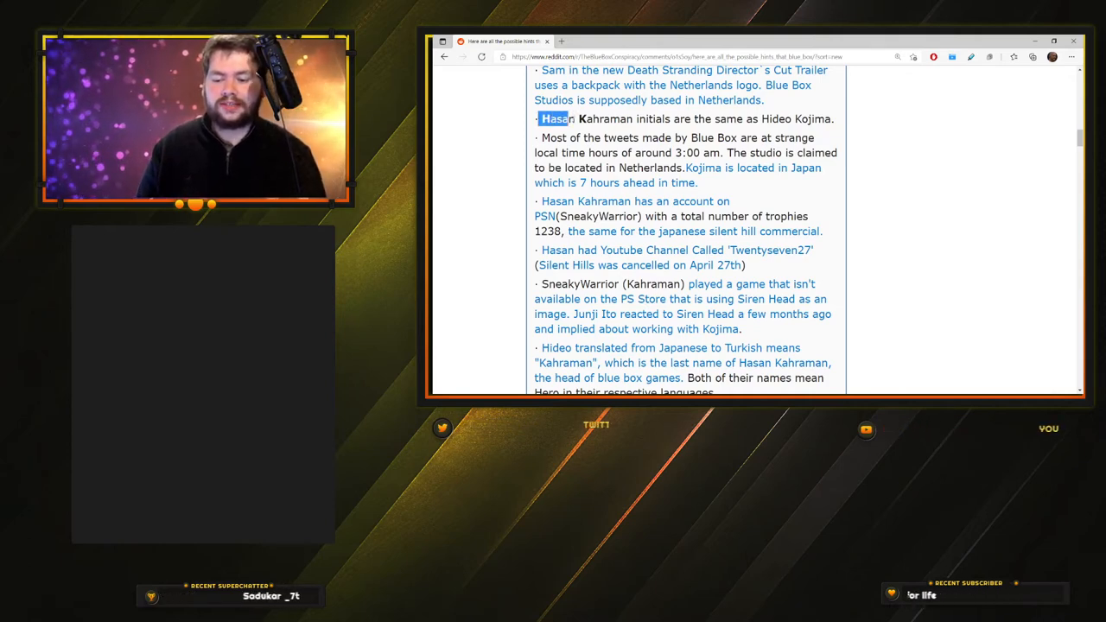
{"action": "left_click_drag", "start_coordinate": [542, 118], "coordinate": [634, 118]}
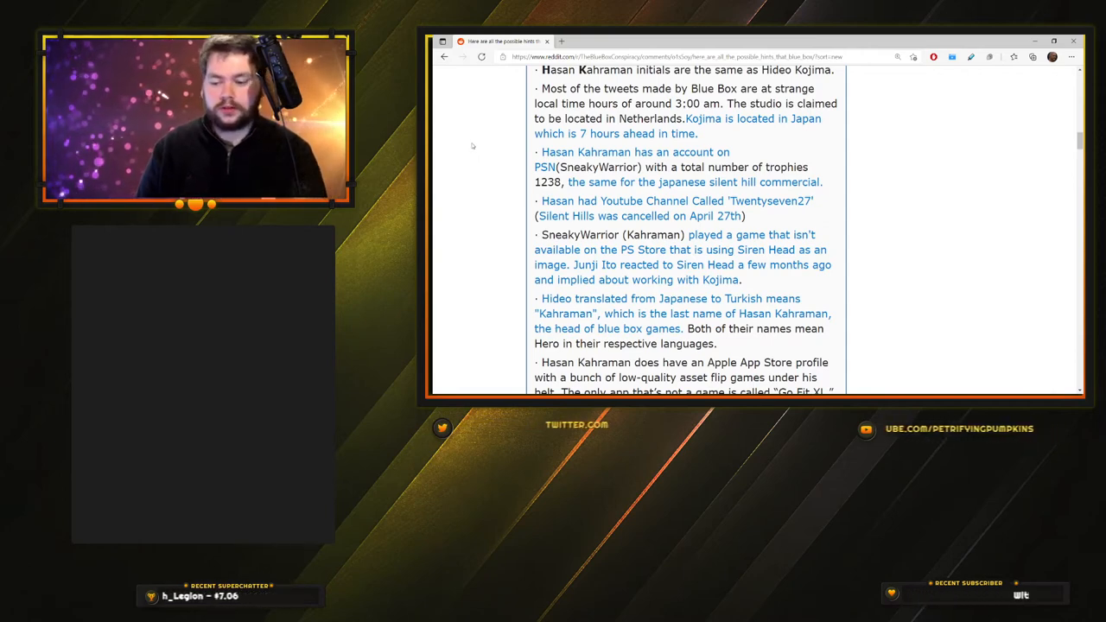
{"action": "mouse_move", "coordinate": [483, 125]}
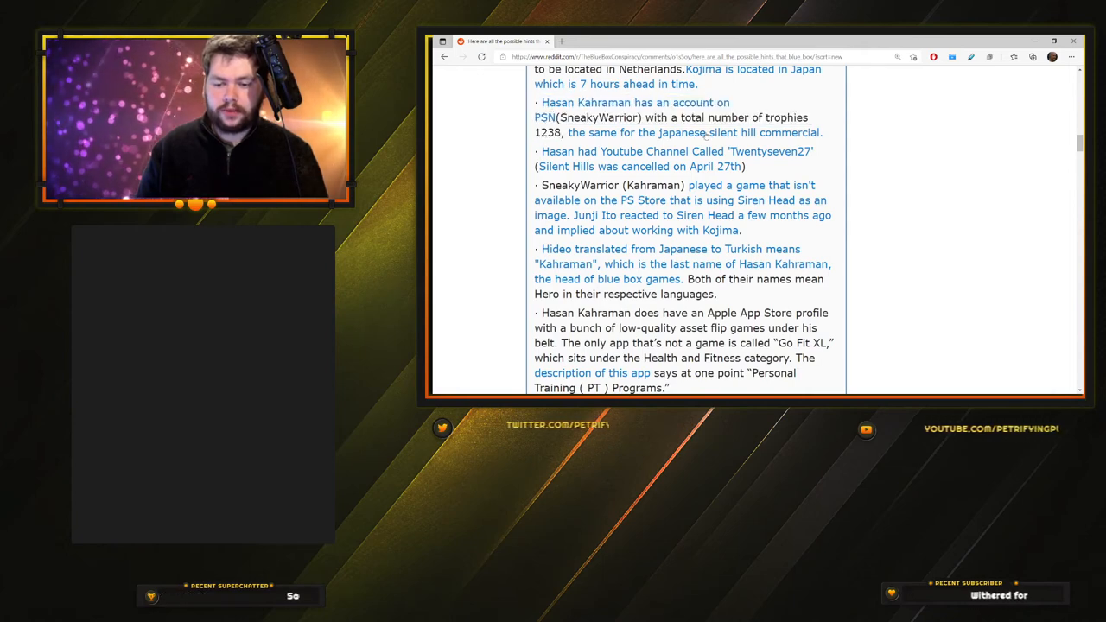
{"action": "scroll", "scroll_direction": "down", "scroll_amount": 3}
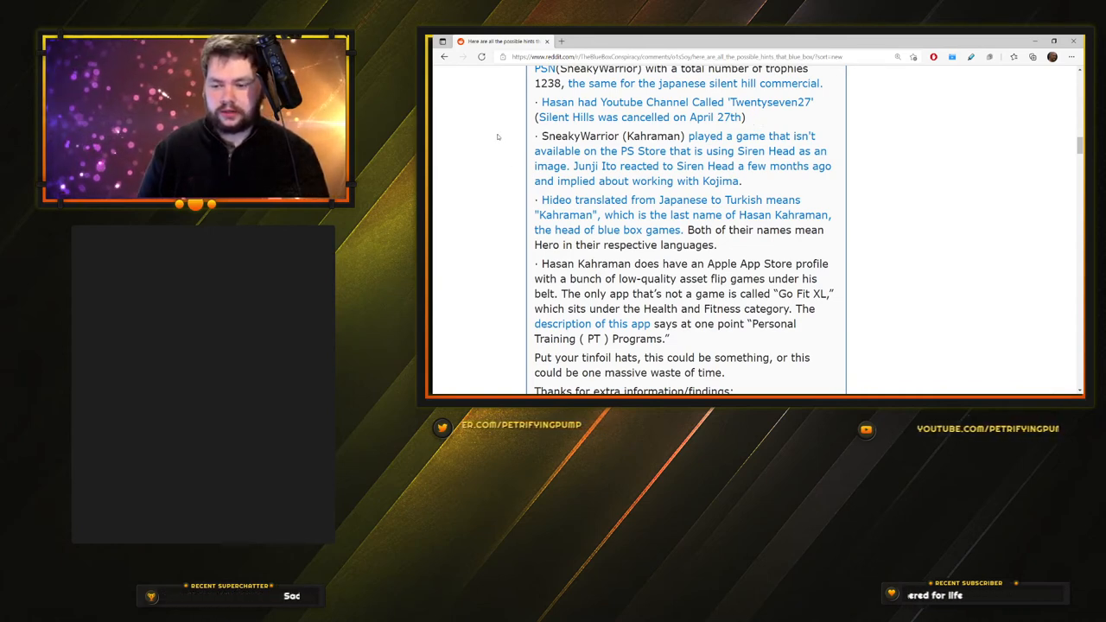
Step: Highlight the Junji Ito Siren Head sentence, then read down to the contributor thanks list
{"action": "left_click_drag", "start_coordinate": [536, 136], "coordinate": [657, 135]}
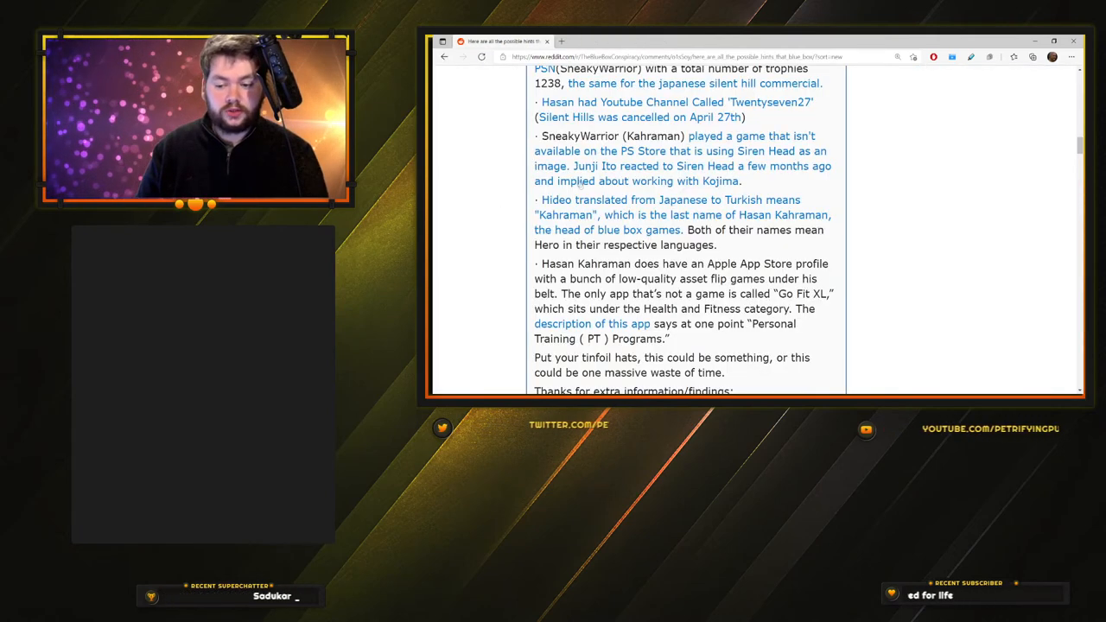
{"action": "double_click", "coordinate": [584, 166]}
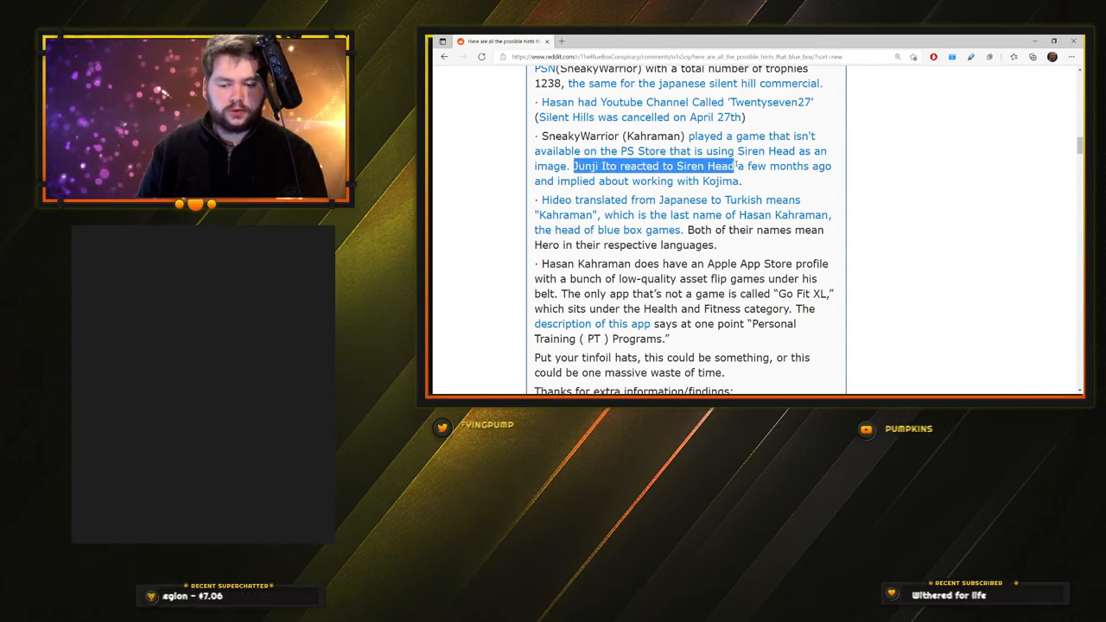
{"action": "scroll", "scroll_direction": "down", "scroll_amount": 3}
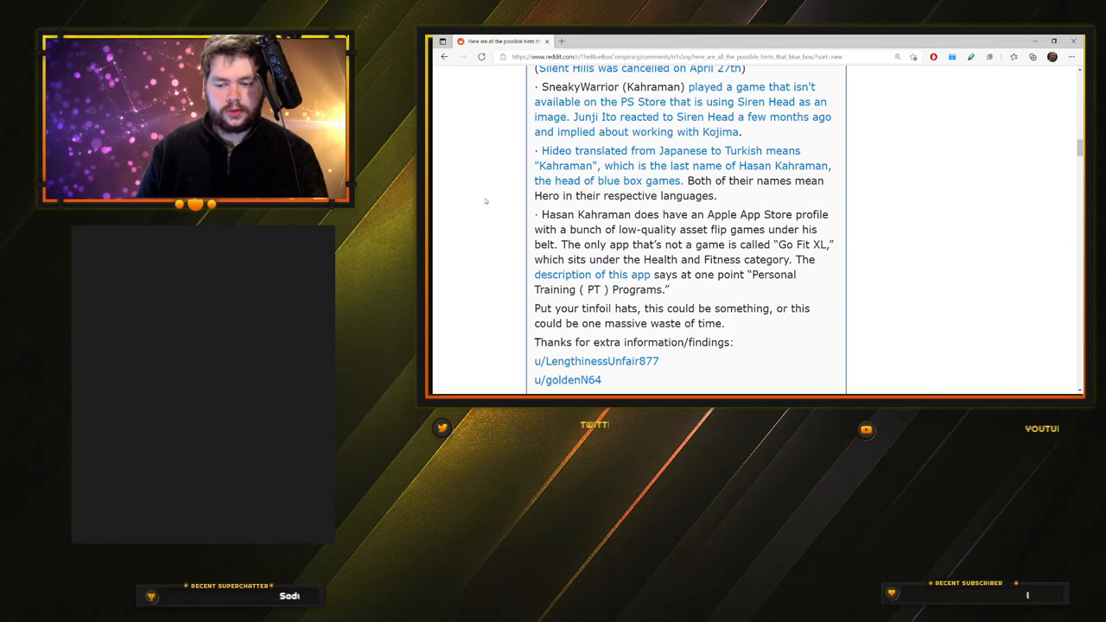
{"action": "scroll", "scroll_direction": "down", "scroll_amount": 3}
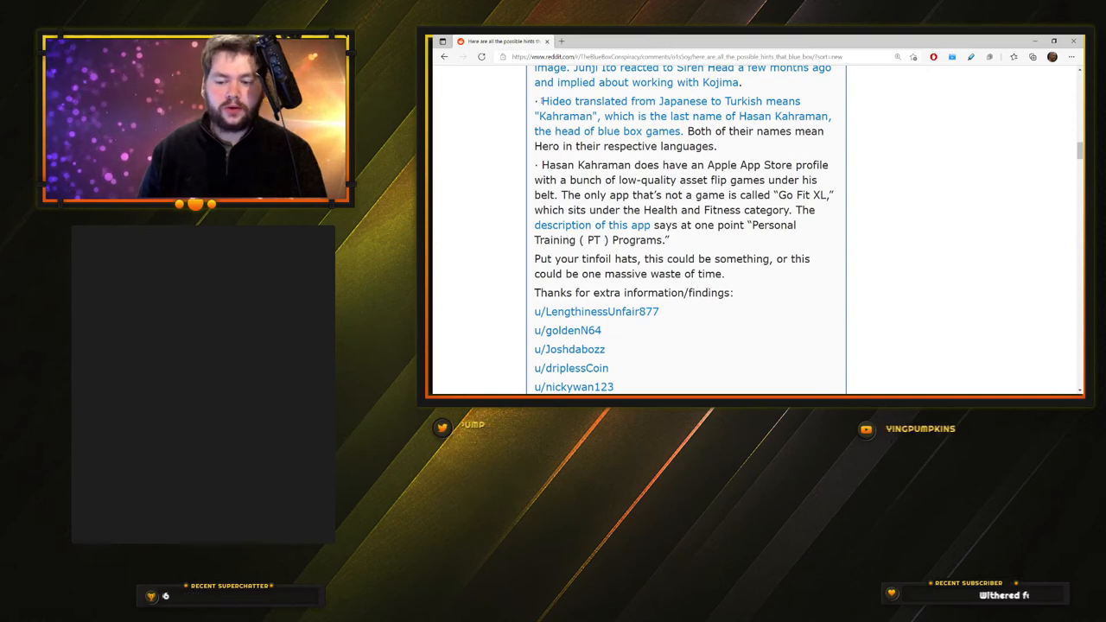
{"action": "left_click_drag", "start_coordinate": [538, 101], "coordinate": [588, 101]}
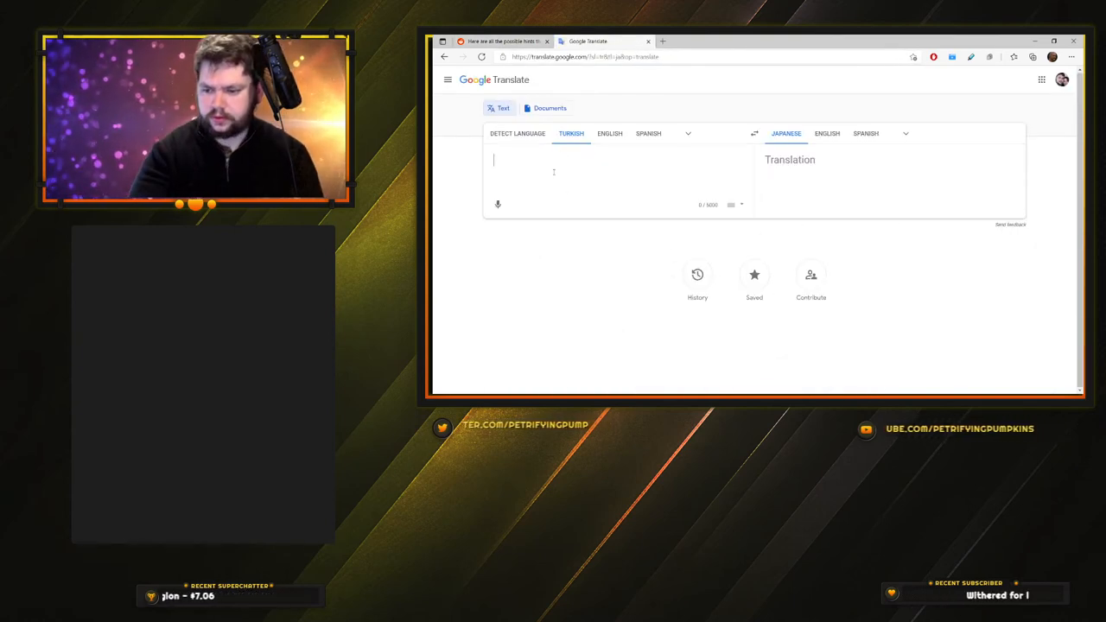
Step: Translate 持っています from Japanese to English, select 'I'm waiting', and close the tab
{"action": "type", "text": "Hasan"}
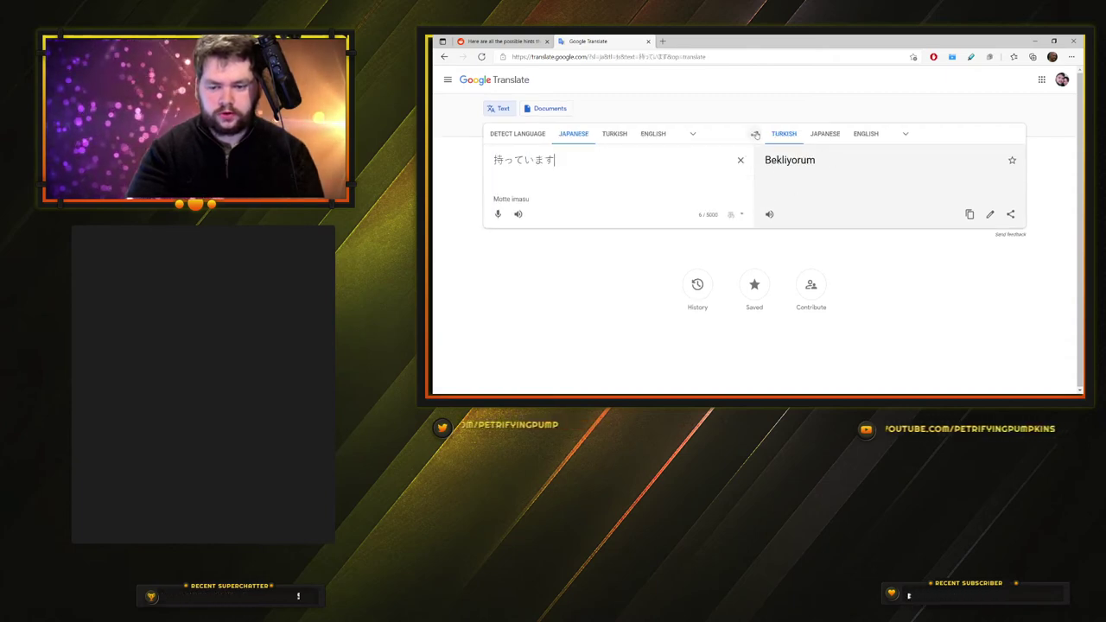
{"action": "left_click", "coordinate": [866, 133]}
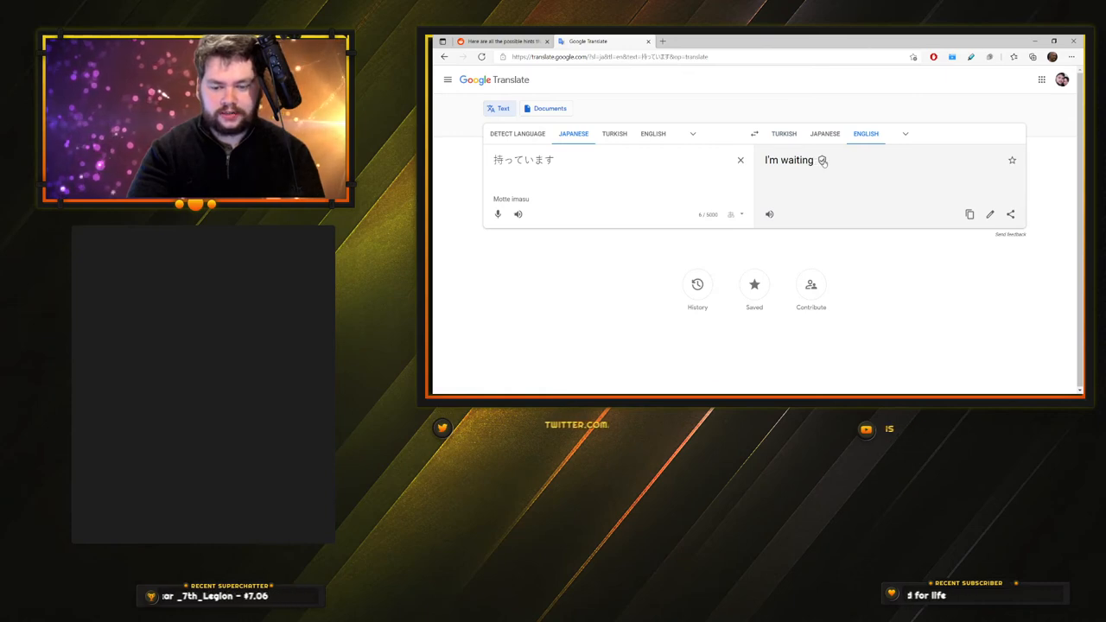
{"action": "double_click", "coordinate": [789, 159]}
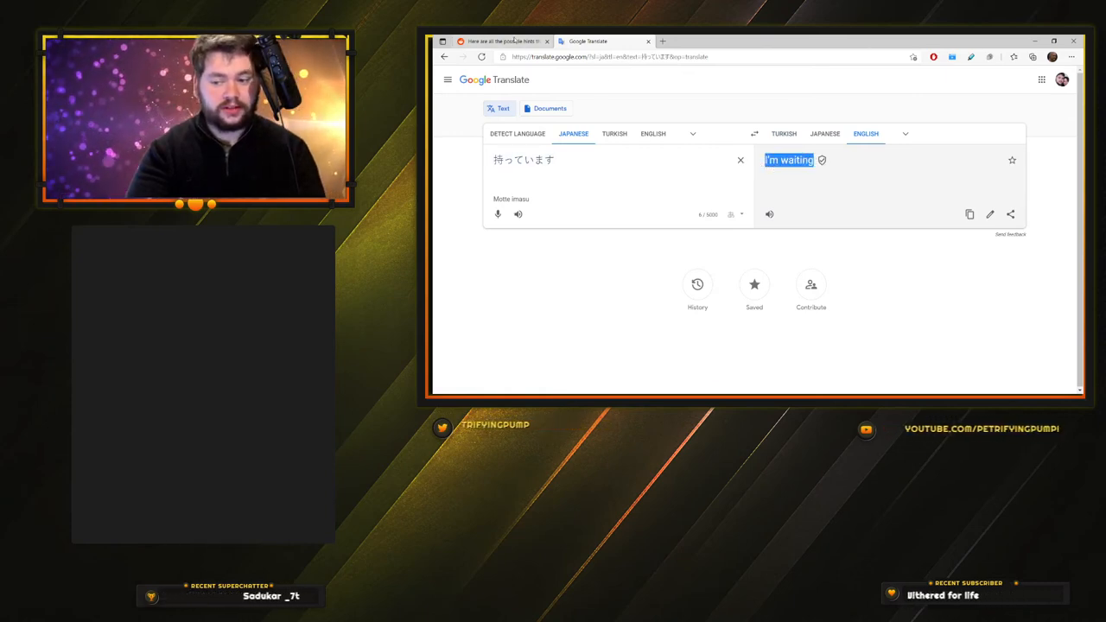
{"action": "left_click", "coordinate": [506, 40]}
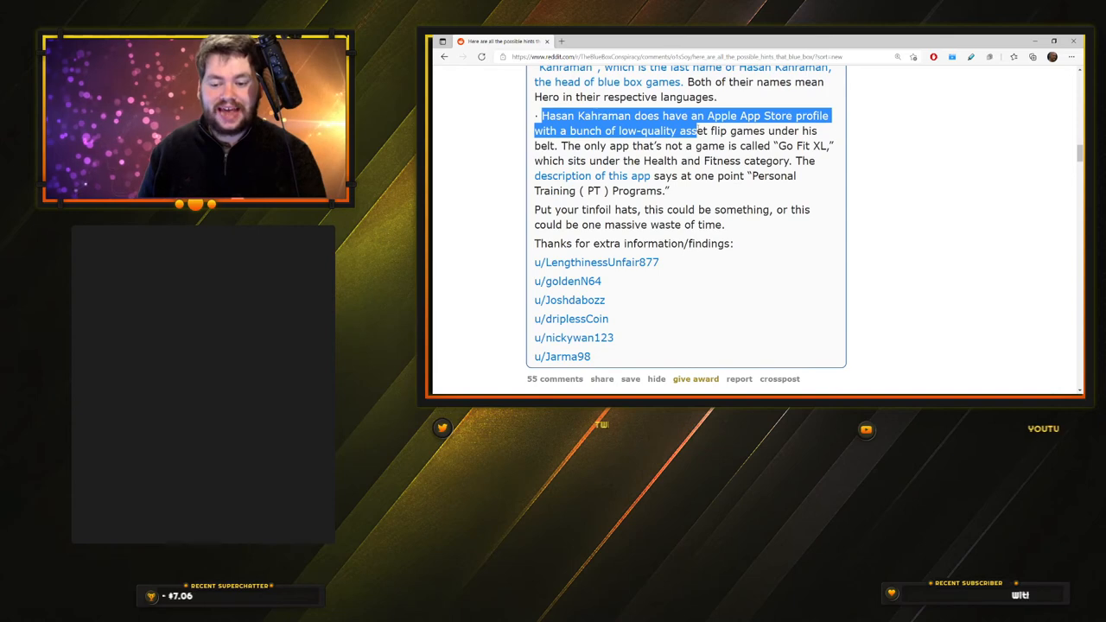
{"action": "left_click_drag", "start_coordinate": [705, 131], "coordinate": [560, 145]}
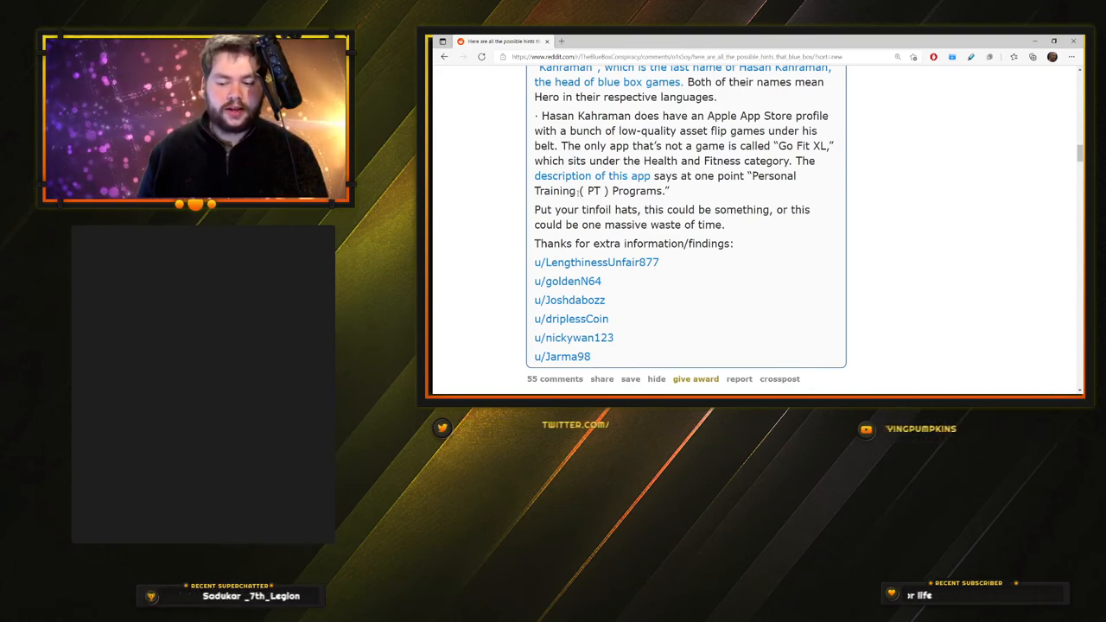
{"action": "scroll", "scroll_direction": "down", "scroll_amount": 3}
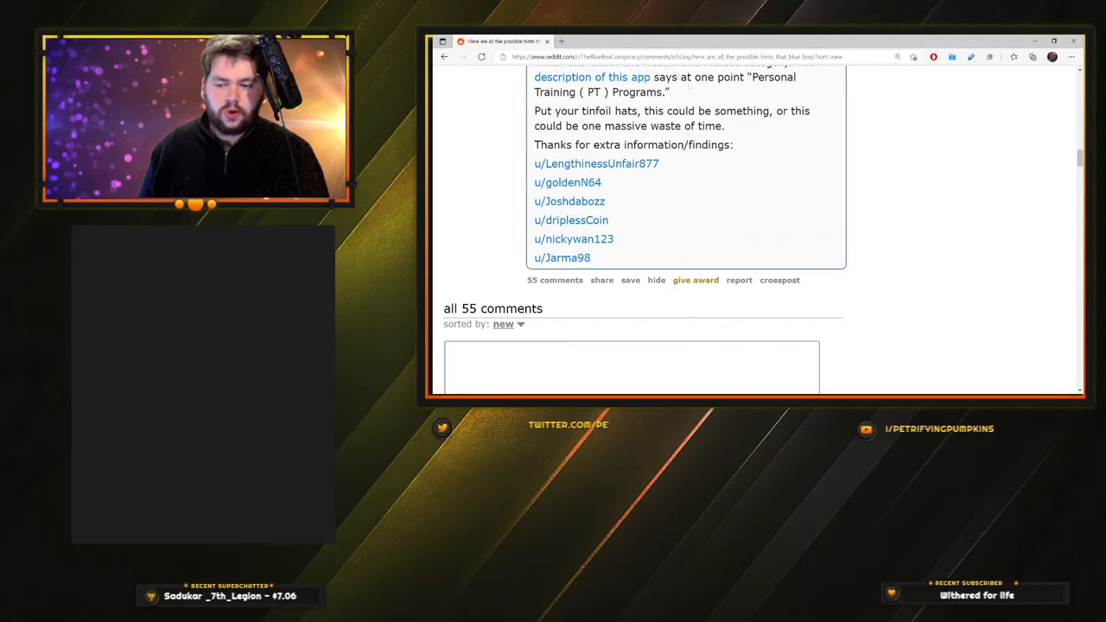
Step: Read the first comments, past the Guerrilla Games and Steam Greenlight comments
{"action": "scroll", "scroll_direction": "down", "scroll_amount": 3}
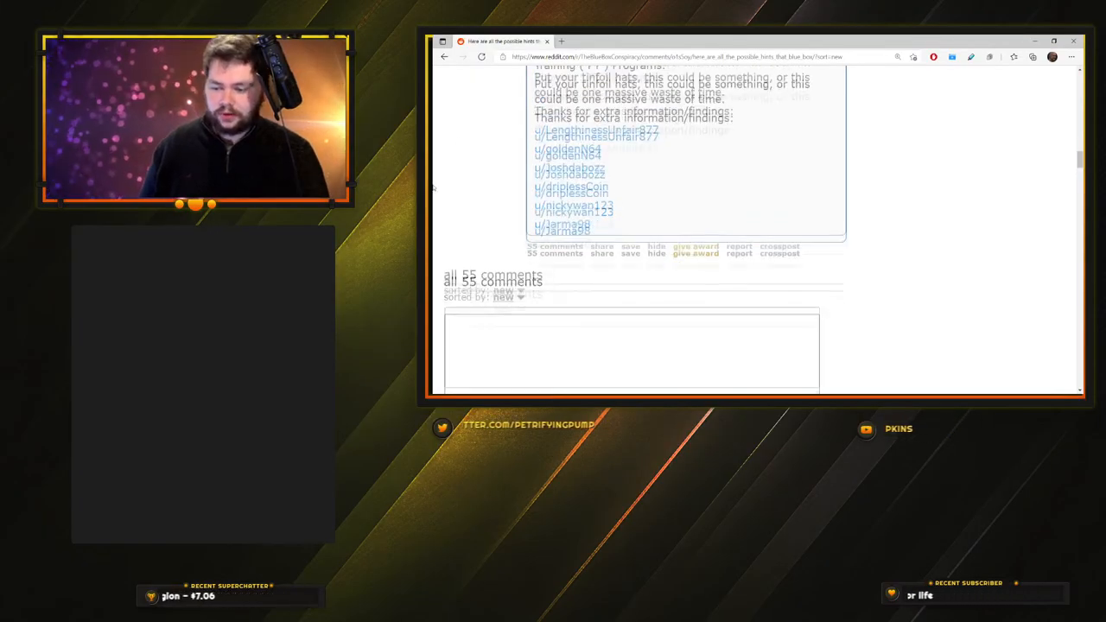
{"action": "scroll", "scroll_direction": "down", "scroll_amount": 3}
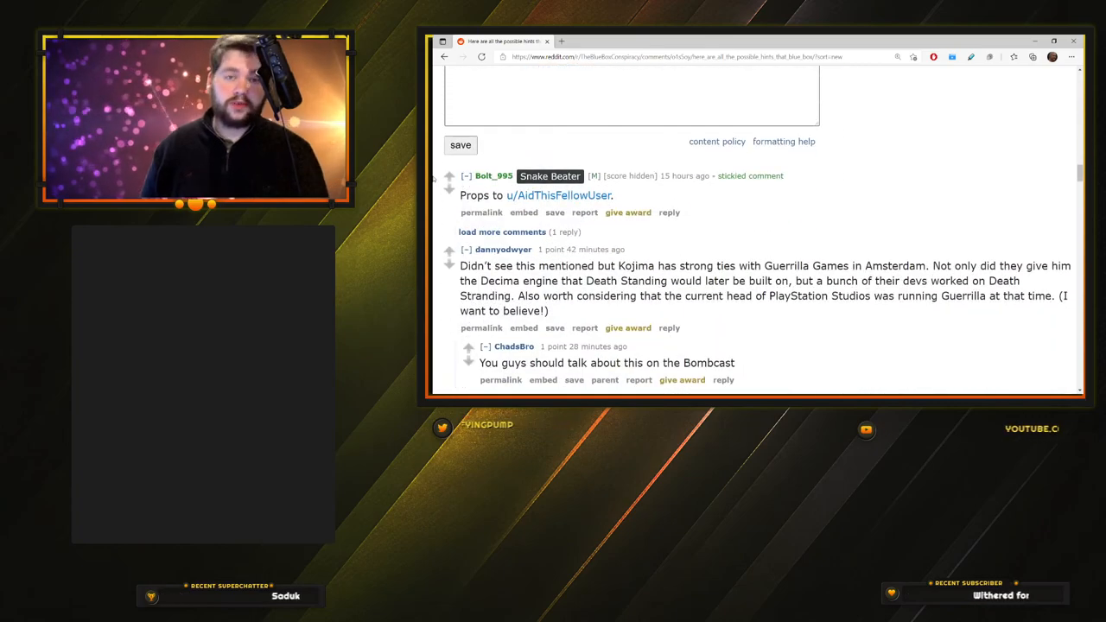
{"action": "scroll", "scroll_direction": "down", "scroll_amount": 3}
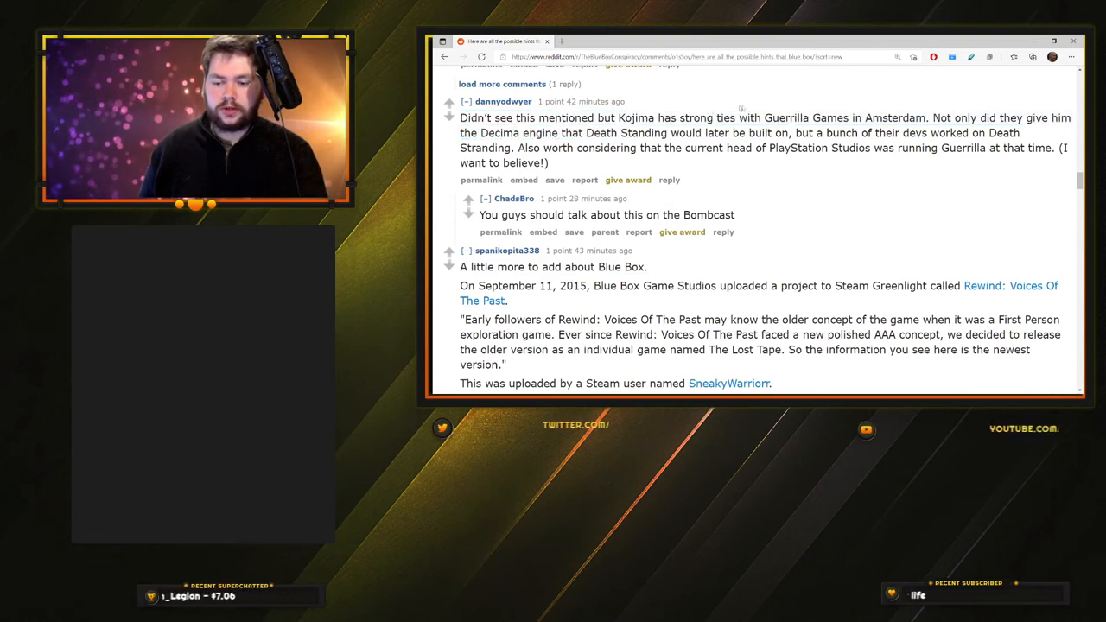
{"action": "left_click_drag", "start_coordinate": [461, 118], "coordinate": [926, 118]}
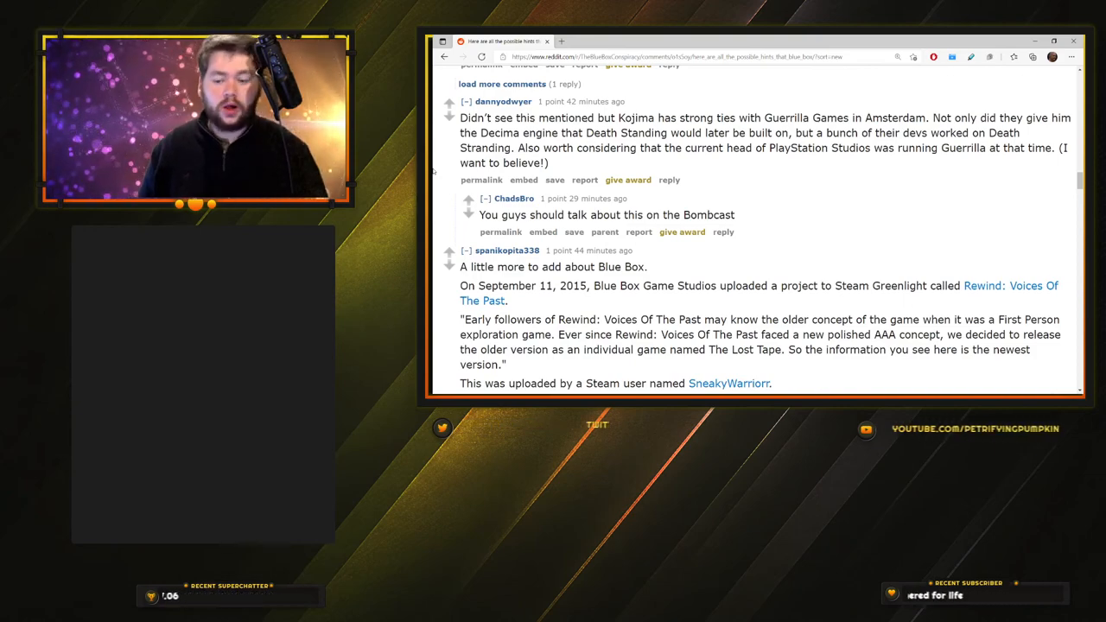
{"action": "scroll", "scroll_direction": "down", "scroll_amount": 3}
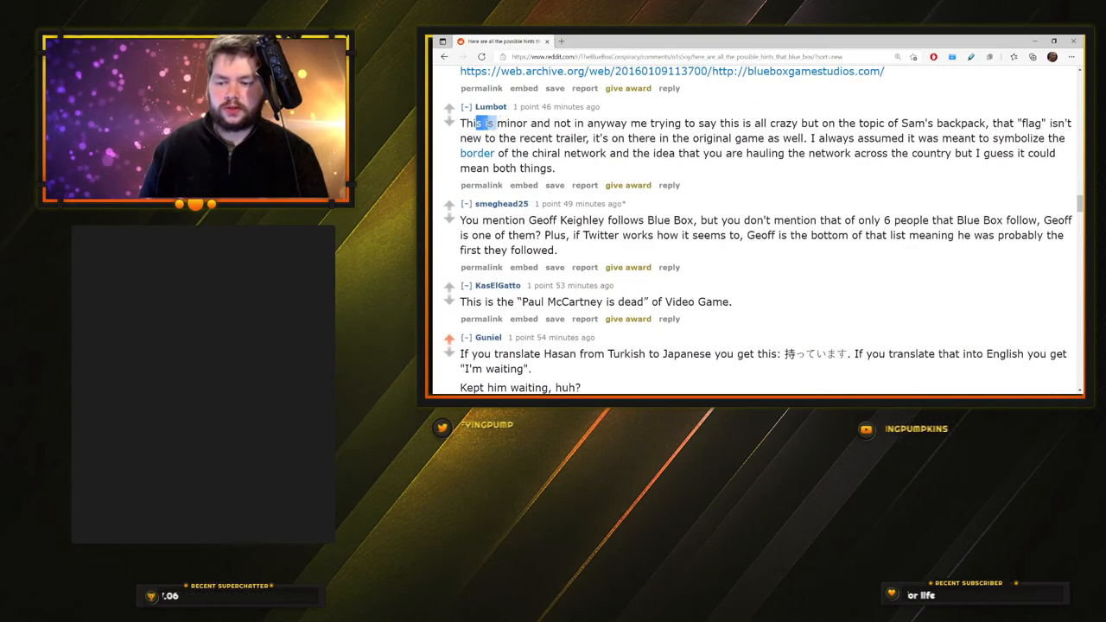
Step: Highlight the backpack-flag comment and the Leiden University line while reading down the thread
{"action": "left_click_drag", "start_coordinate": [477, 122], "coordinate": [765, 138]}
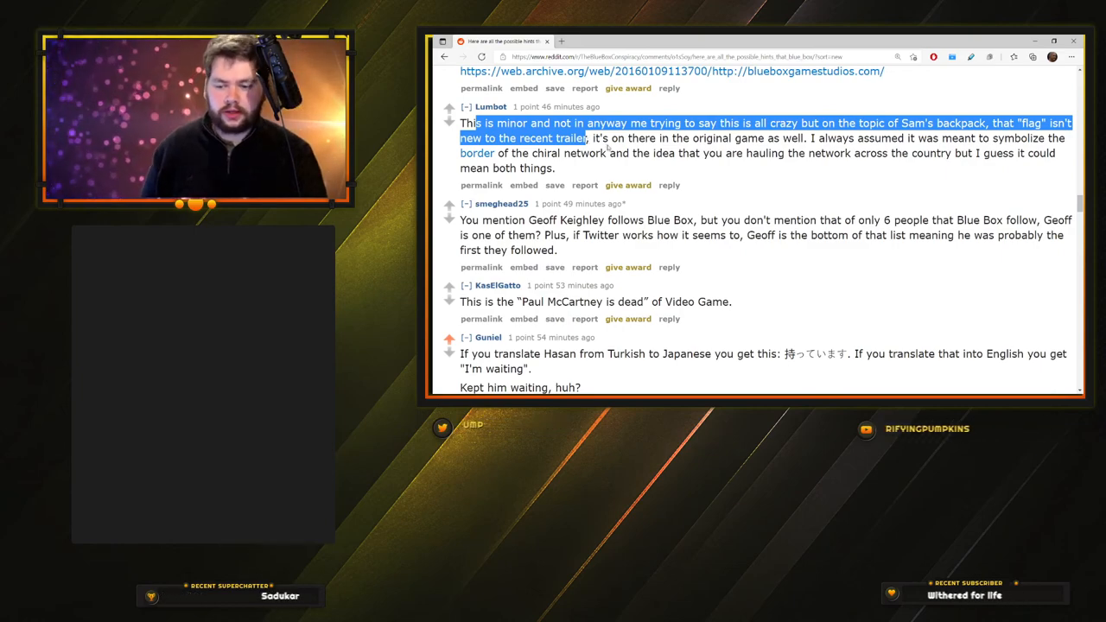
{"action": "scroll", "scroll_direction": "down", "scroll_amount": 3}
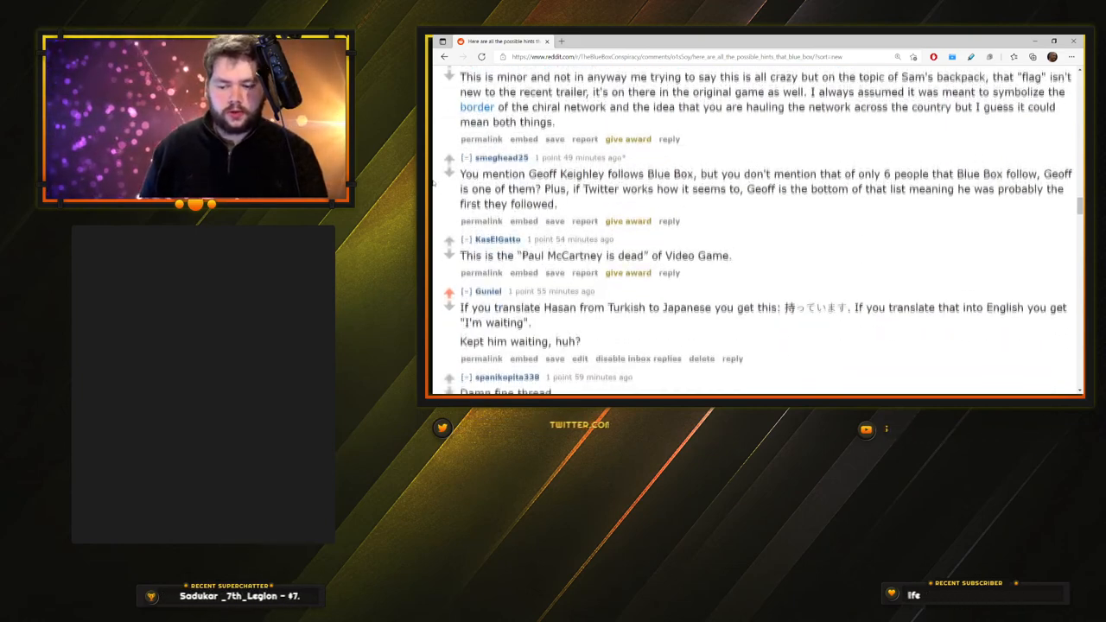
{"action": "scroll", "scroll_direction": "down", "scroll_amount": 3}
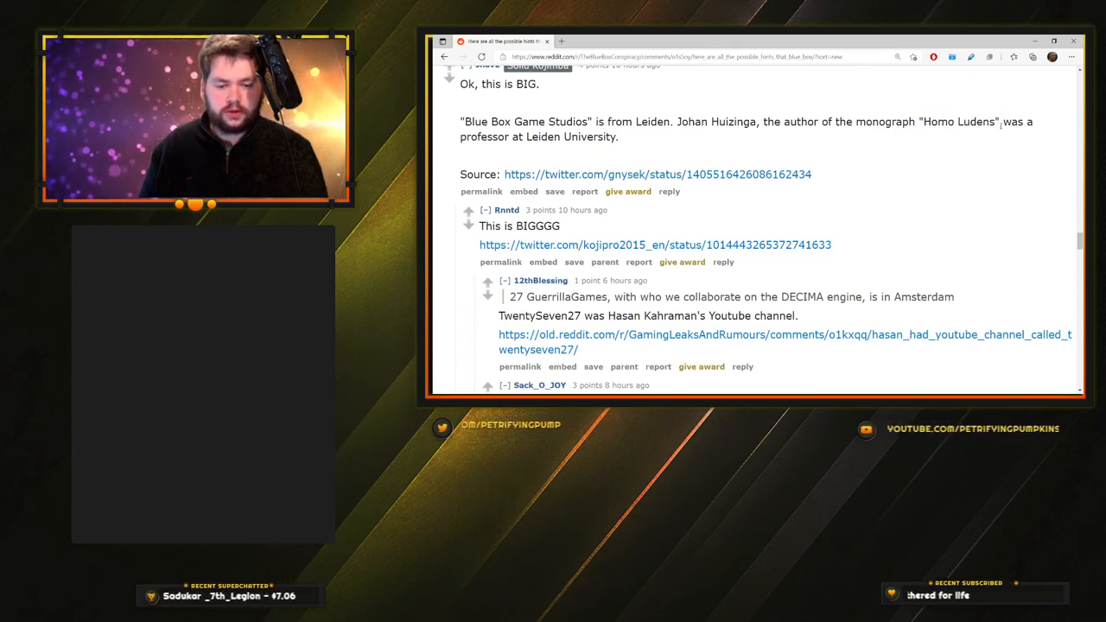
{"action": "left_click_drag", "start_coordinate": [1003, 122], "coordinate": [618, 137]}
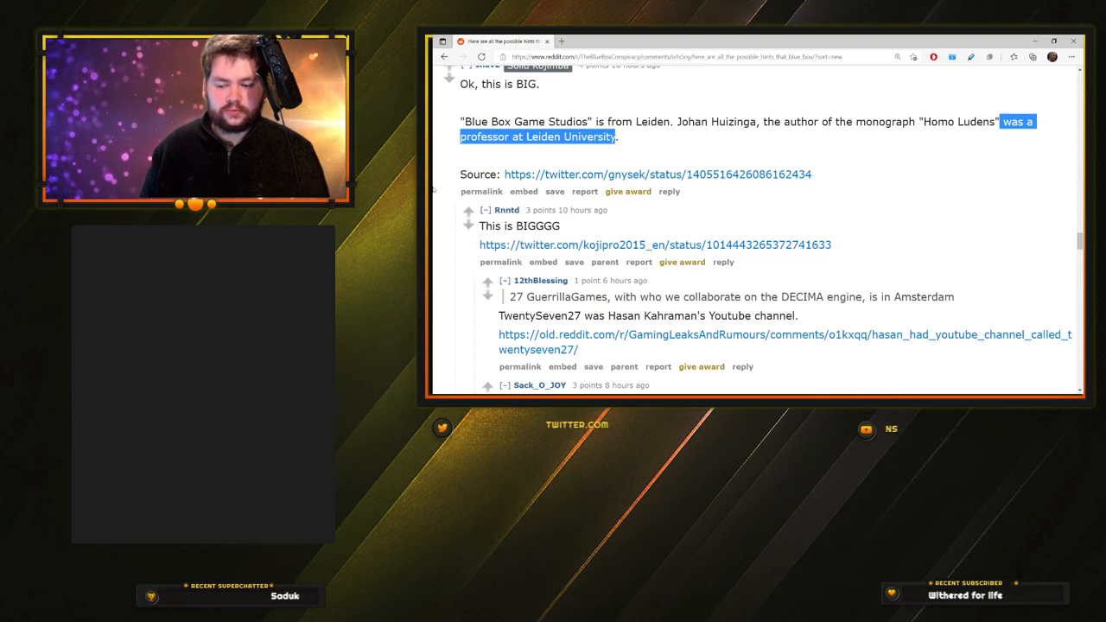
{"action": "scroll", "scroll_direction": "down", "scroll_amount": 3}
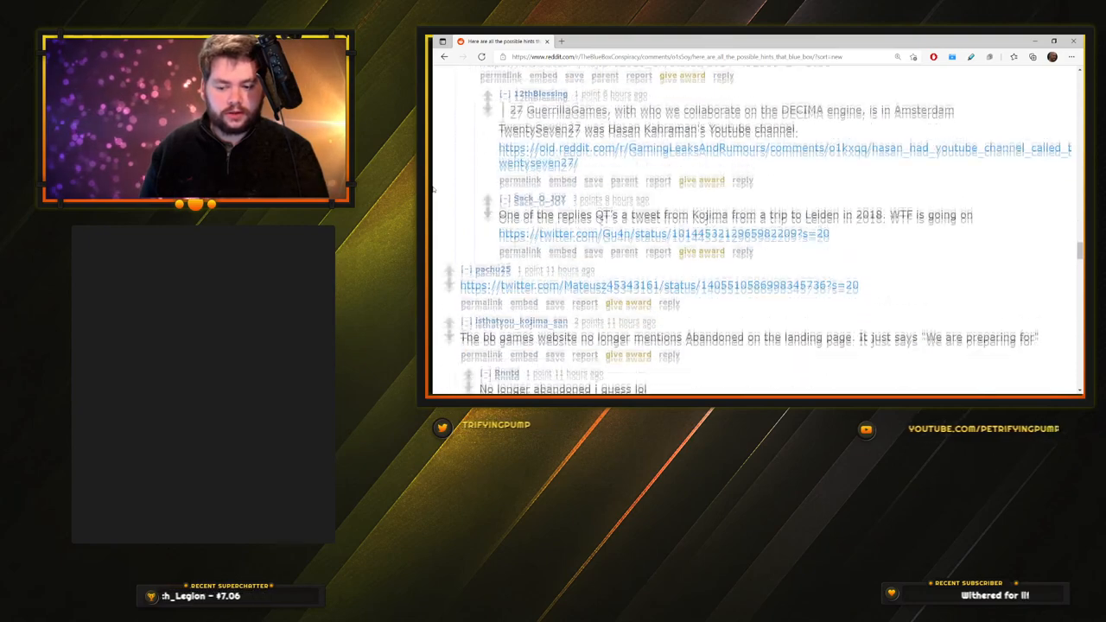
Step: Read past the Silent Hill font theory and Death Stranding orange flag comments
{"action": "scroll", "scroll_direction": "down", "scroll_amount": 3}
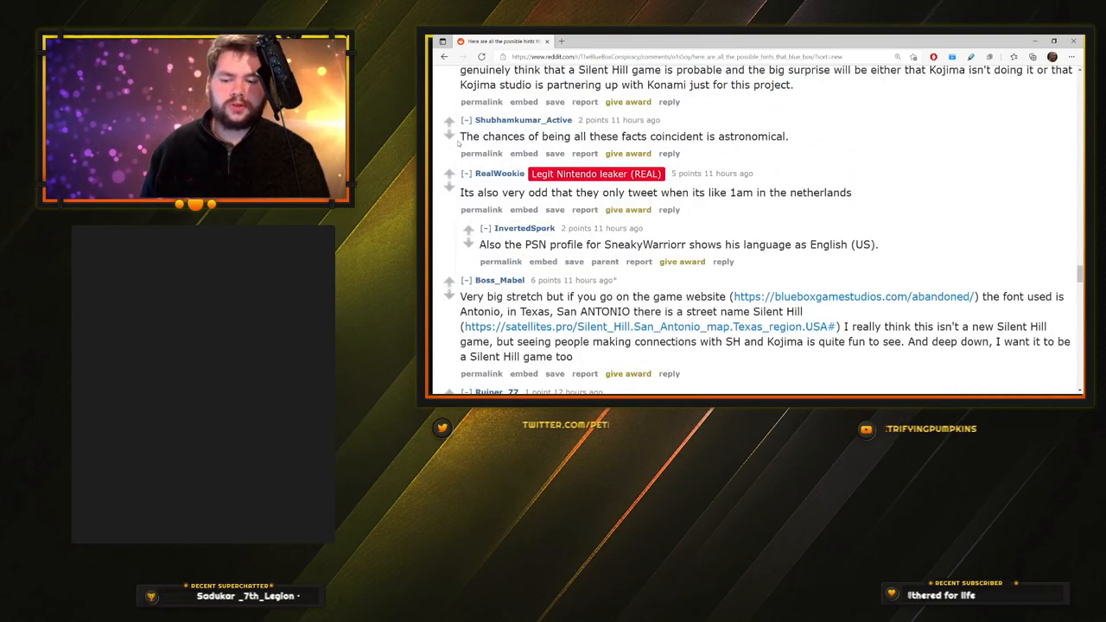
{"action": "left_click_drag", "start_coordinate": [461, 136], "coordinate": [691, 136]}
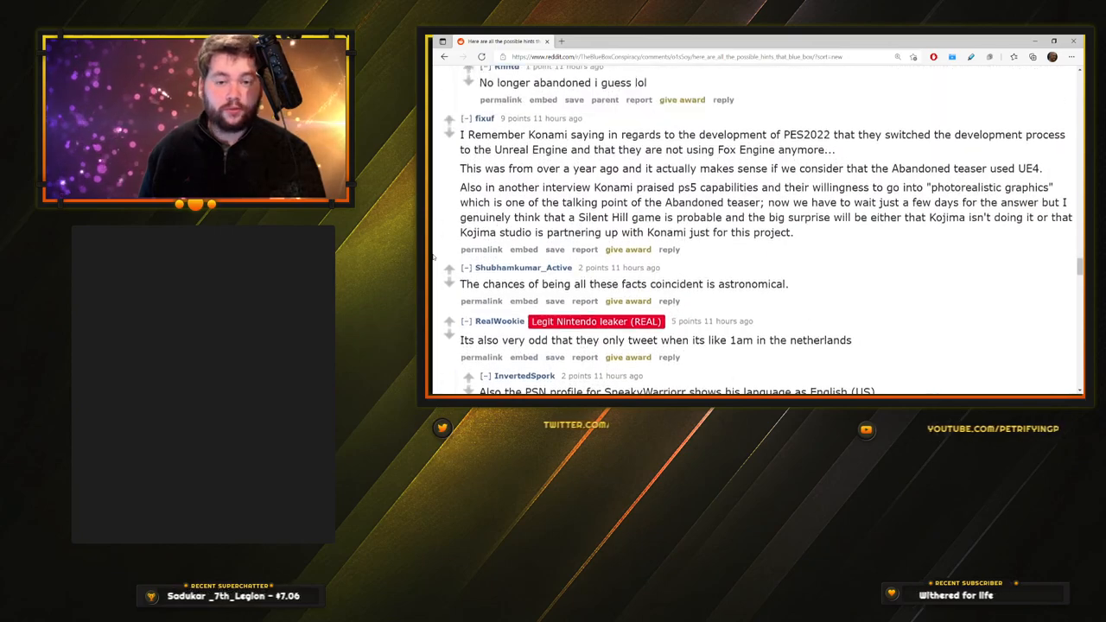
{"action": "scroll", "scroll_direction": "down", "scroll_amount": 3}
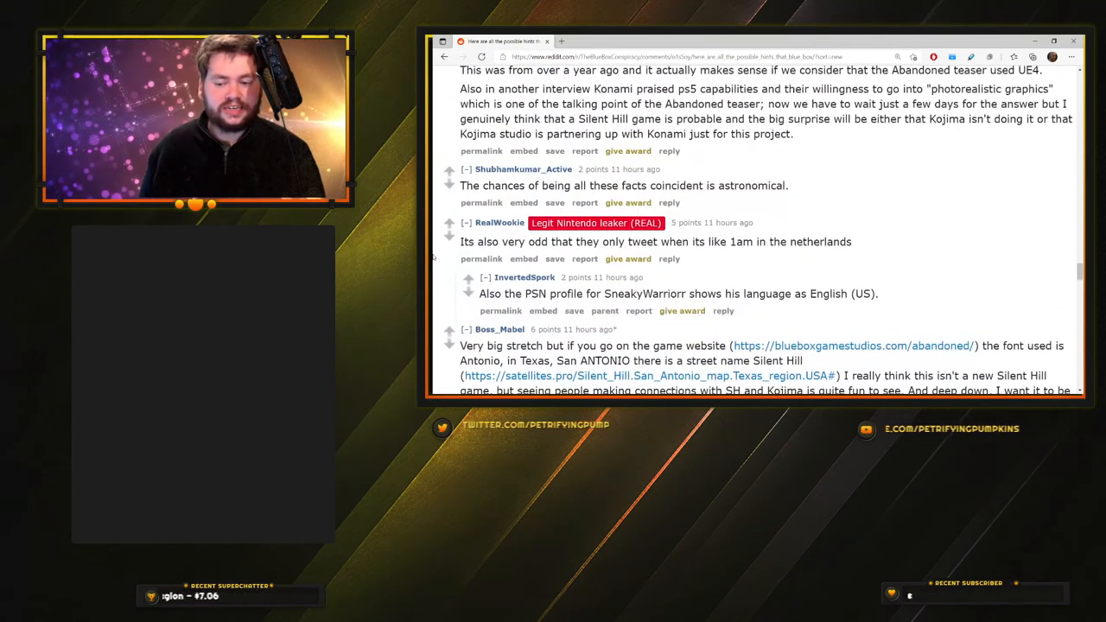
{"action": "scroll", "scroll_direction": "down", "scroll_amount": 3}
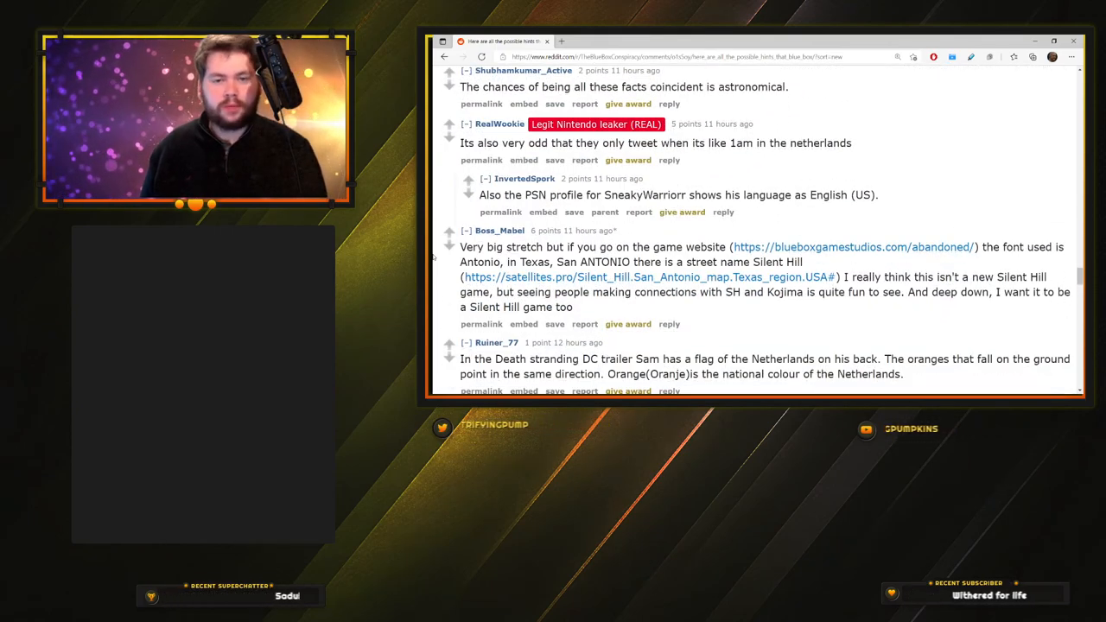
{"action": "scroll", "scroll_direction": "down", "scroll_amount": 3}
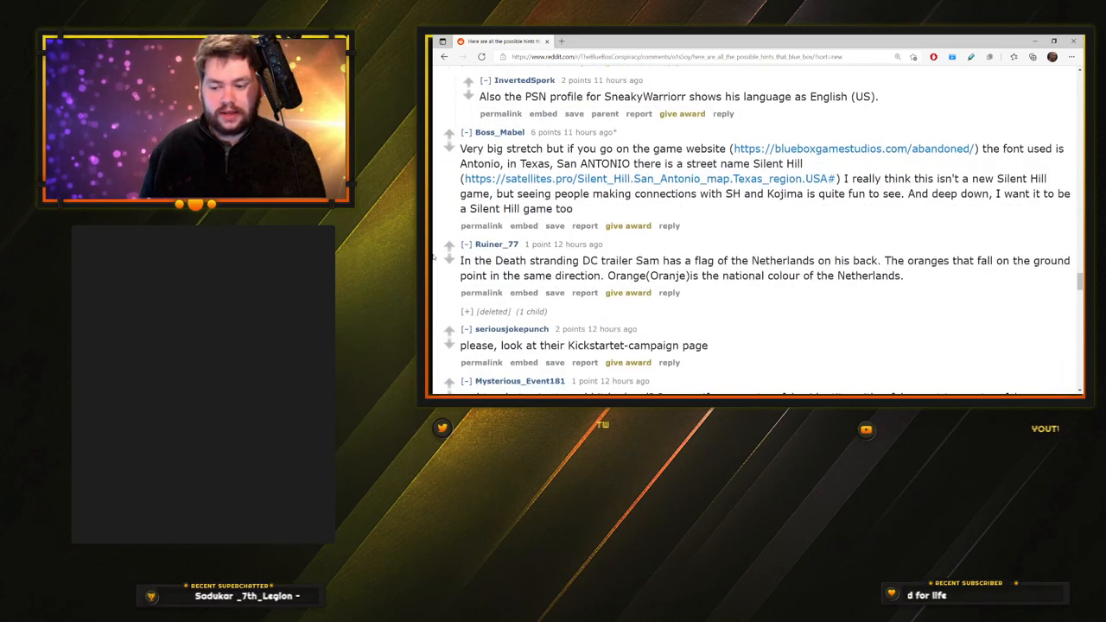
{"action": "scroll", "scroll_direction": "down", "scroll_amount": 3}
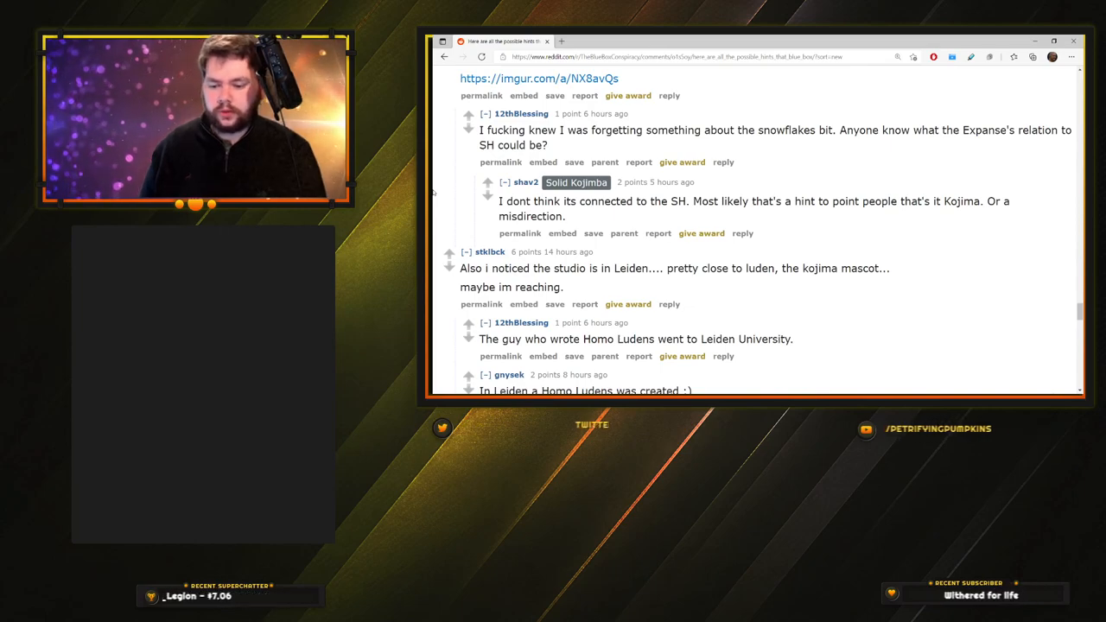
Step: Finish the remaining comments and return to the Hasan Kahraman PSN hints list
{"action": "scroll", "scroll_direction": "down", "scroll_amount": 3}
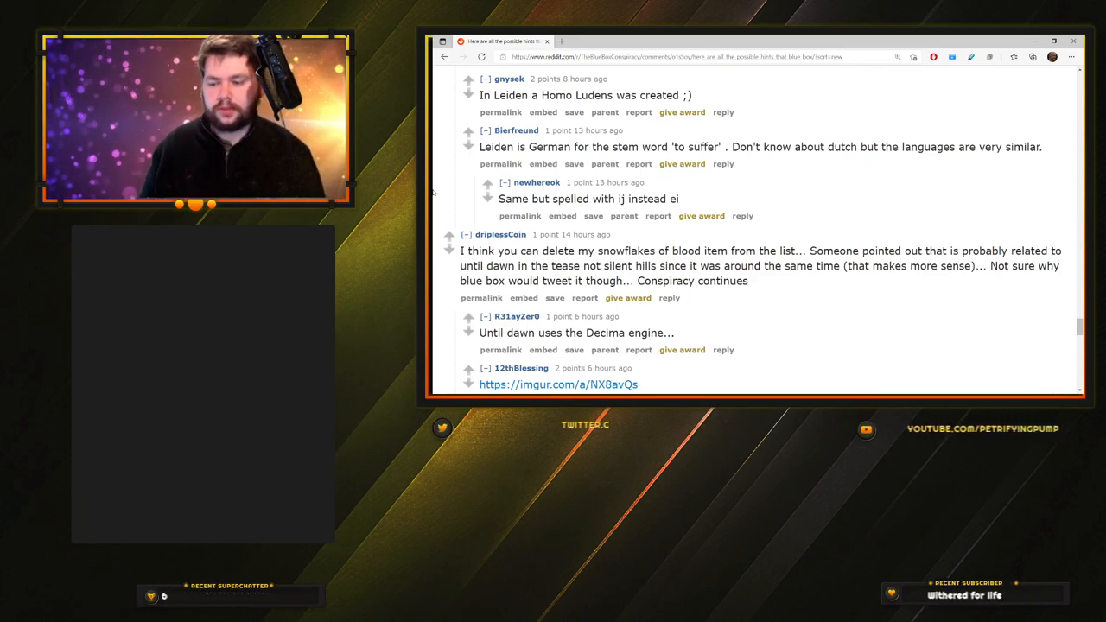
{"action": "scroll", "scroll_direction": "down", "scroll_amount": 3}
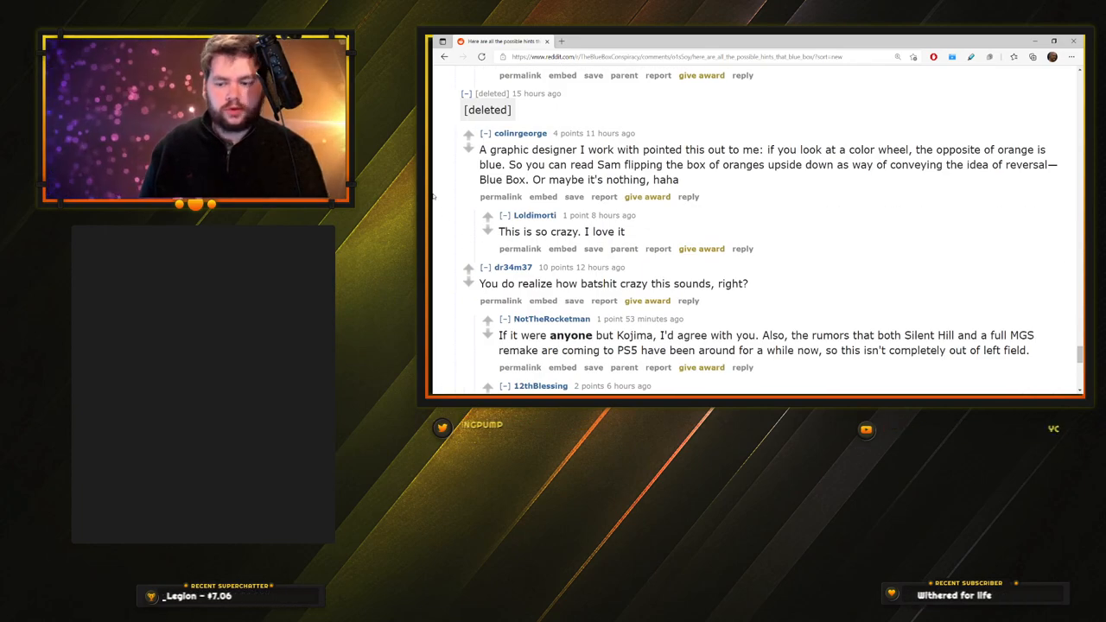
{"action": "scroll", "scroll_direction": "up", "scroll_amount": 3}
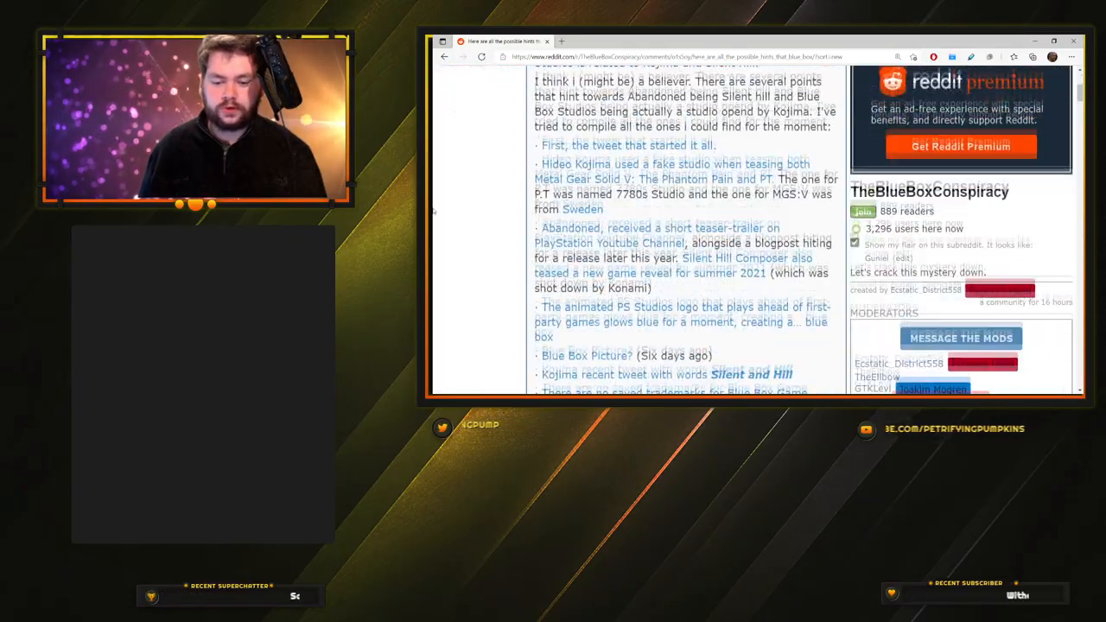
{"action": "scroll", "scroll_direction": "down", "scroll_amount": 3}
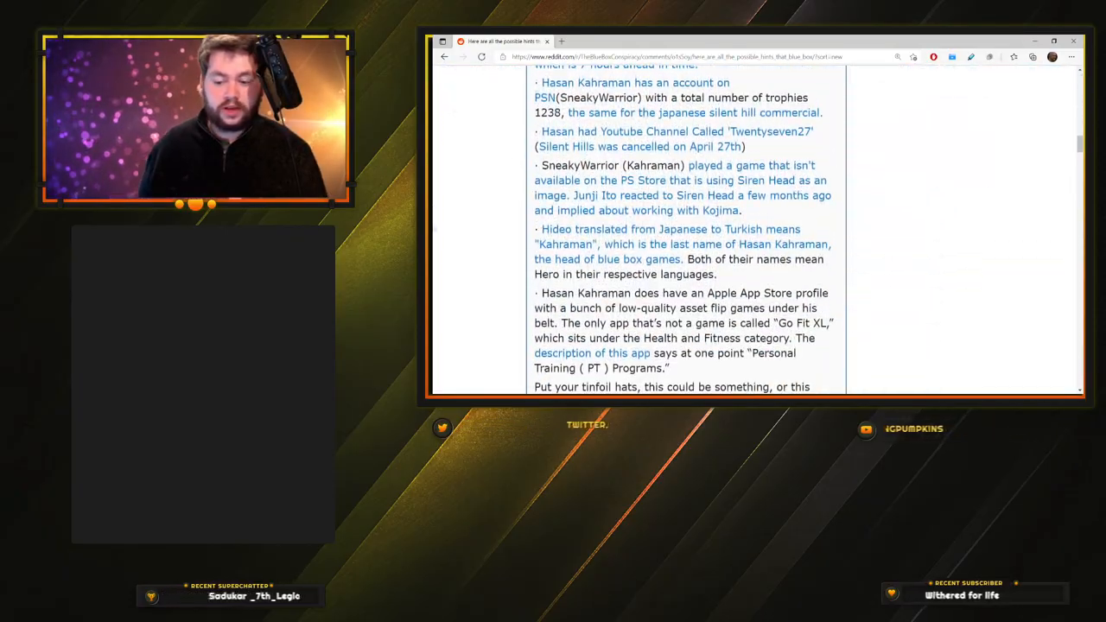